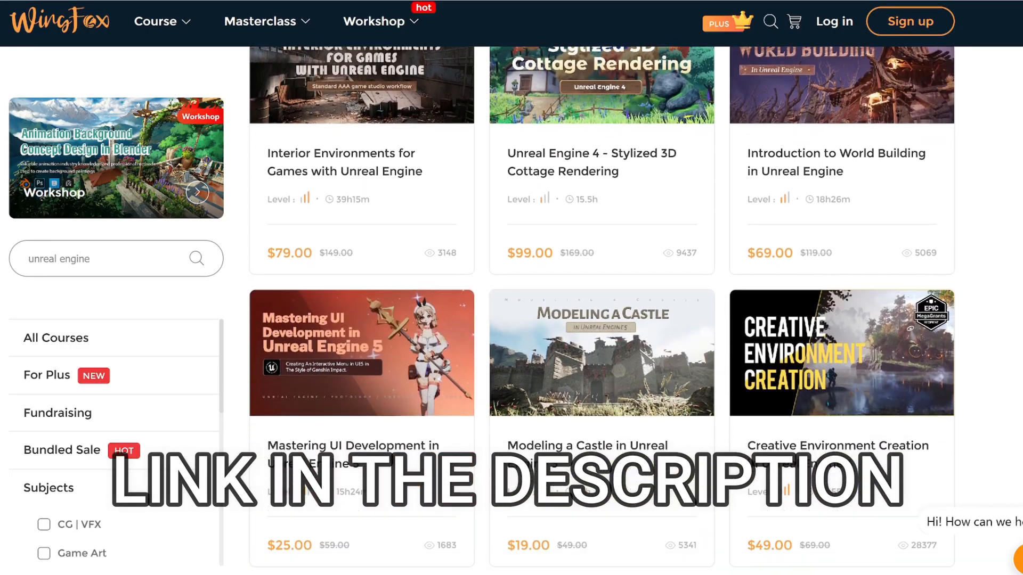
# Search 'geometry' in the Plugins list, confirm Geometry Script is enabled, and close the list.
pyautogui.scroll(-3)
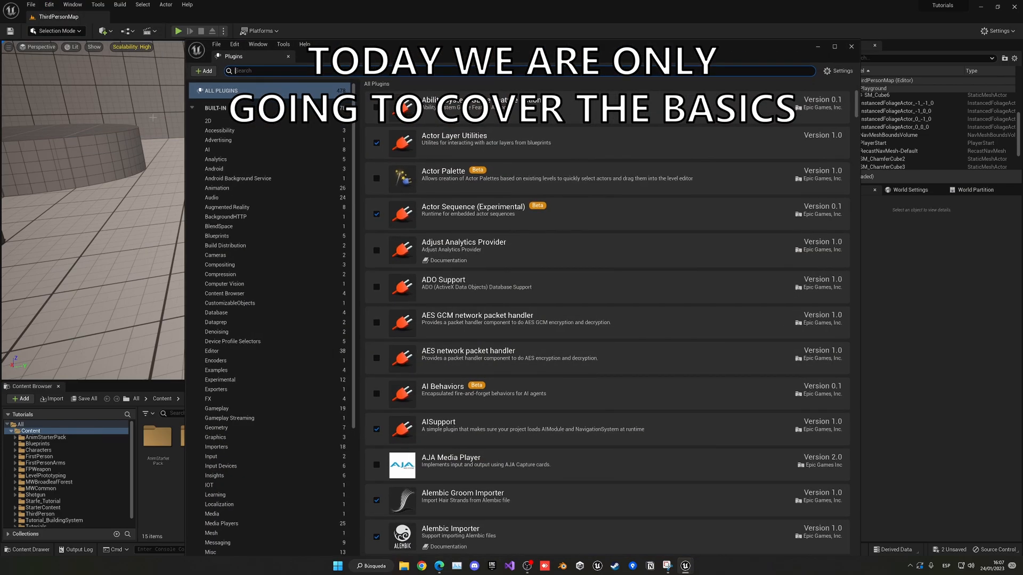
pyautogui.write('geometry script')
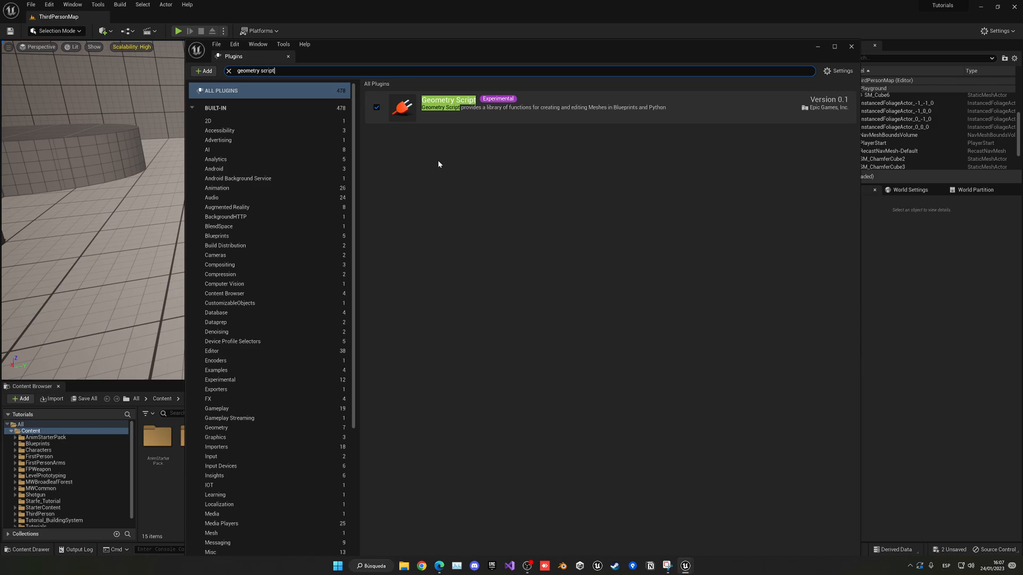
pyautogui.moveTo(680, 419)
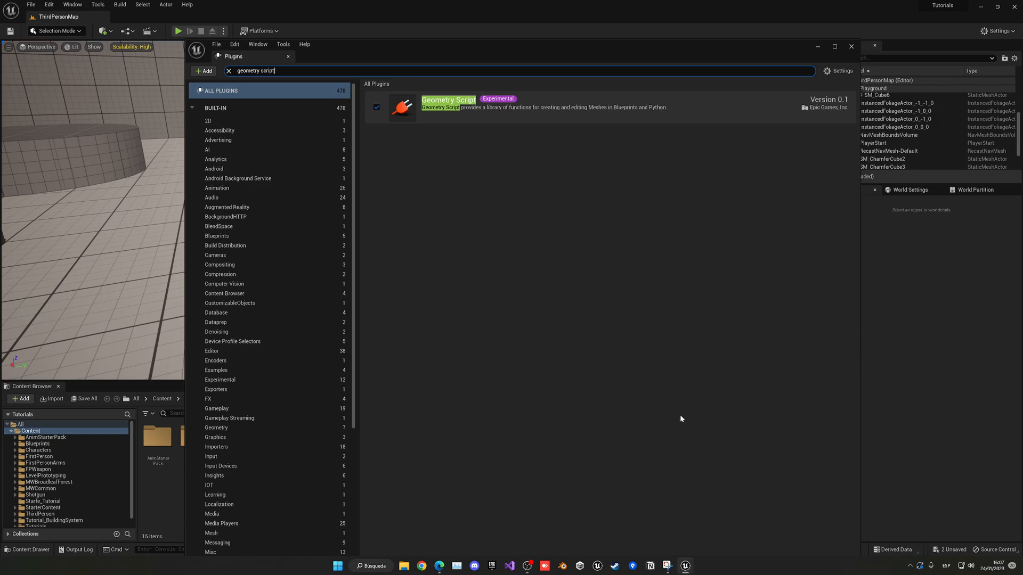
pyautogui.moveTo(742, 518)
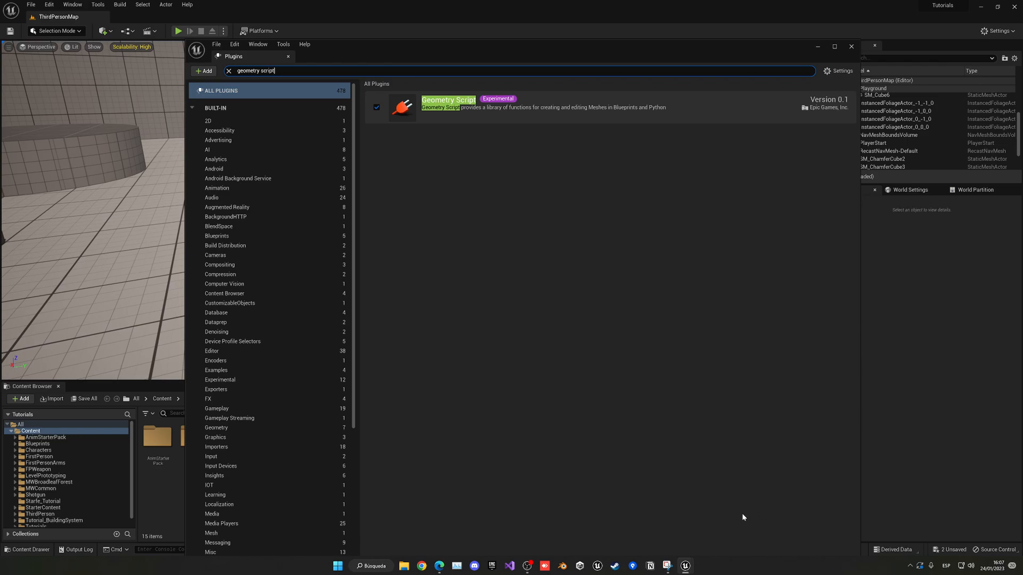
pyautogui.moveTo(807, 184)
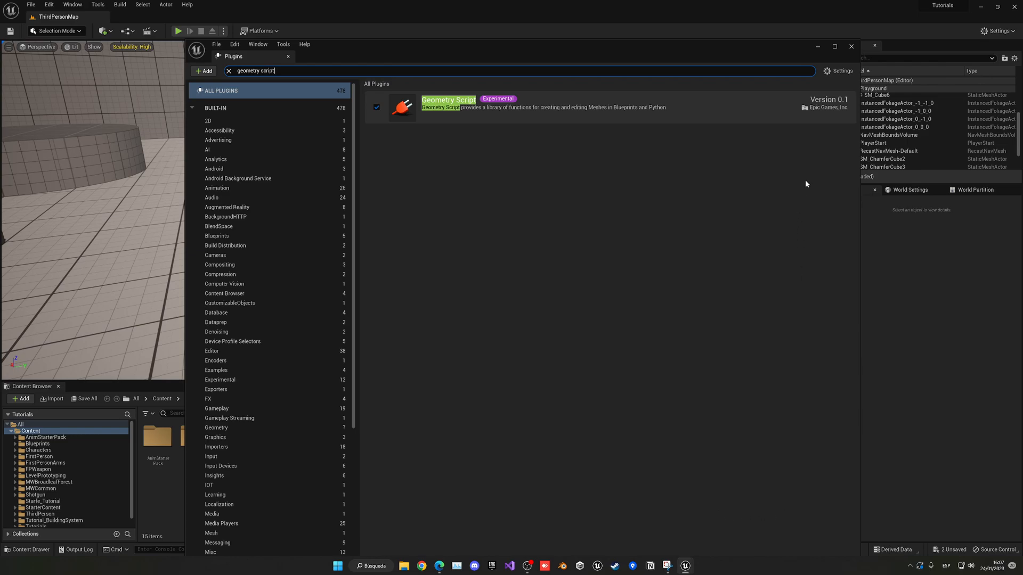
pyautogui.click(850, 46)
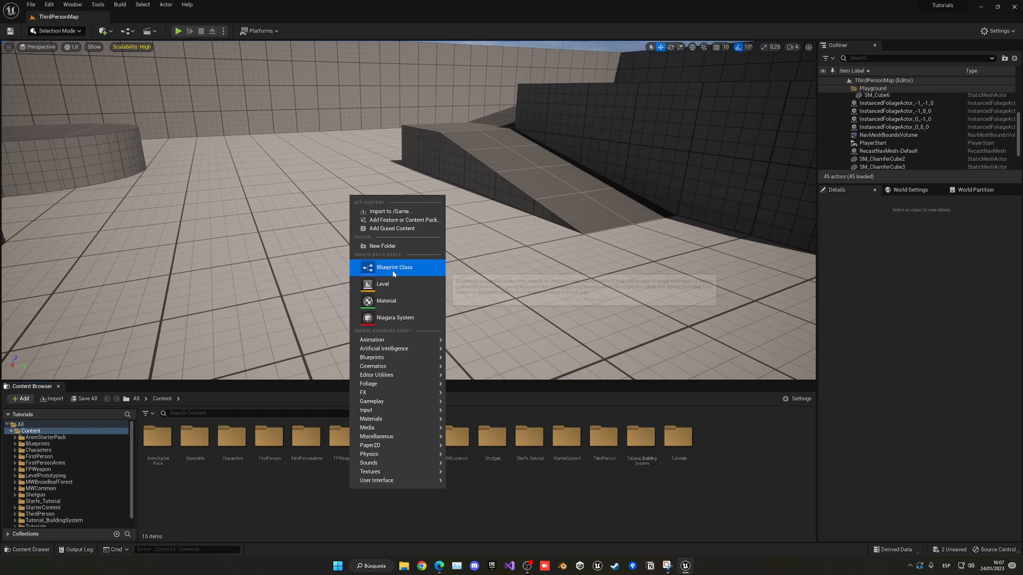
# Create a Blueprint class parented to GeneratedDynamicMeshActor and name it with a BP_ prefix.
pyautogui.click(395, 266)
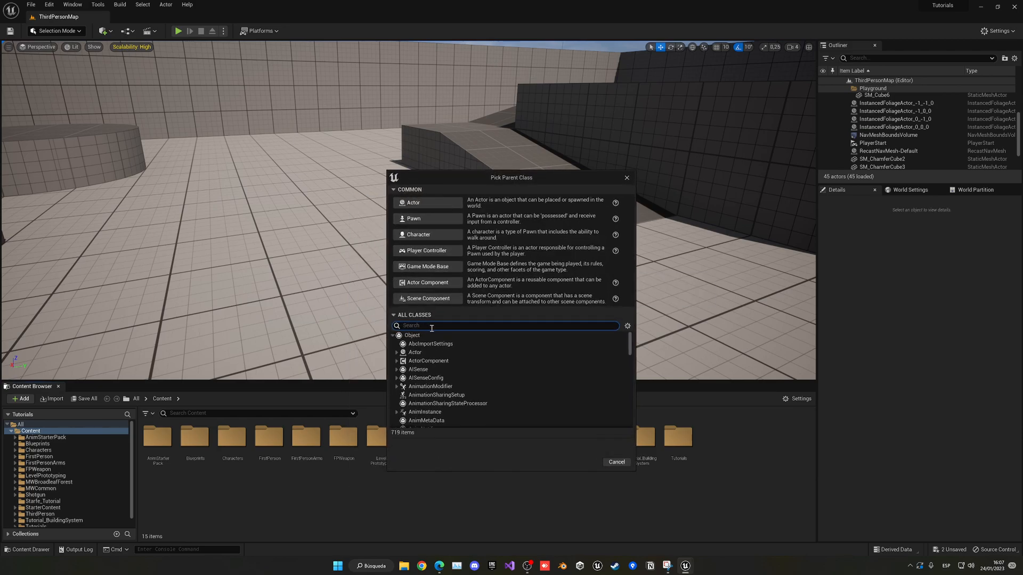
pyautogui.write('dynamic')
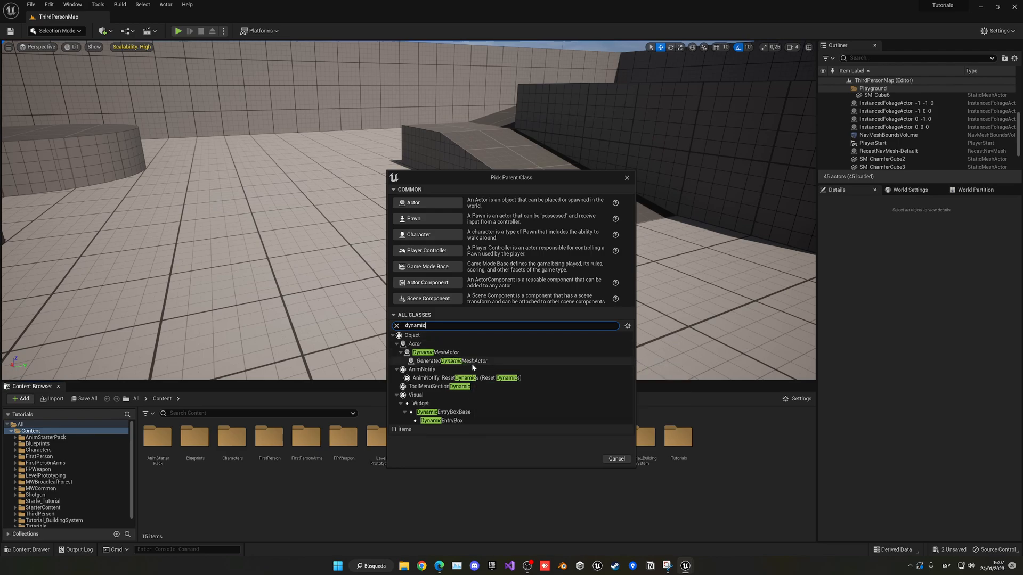
pyautogui.click(453, 361)
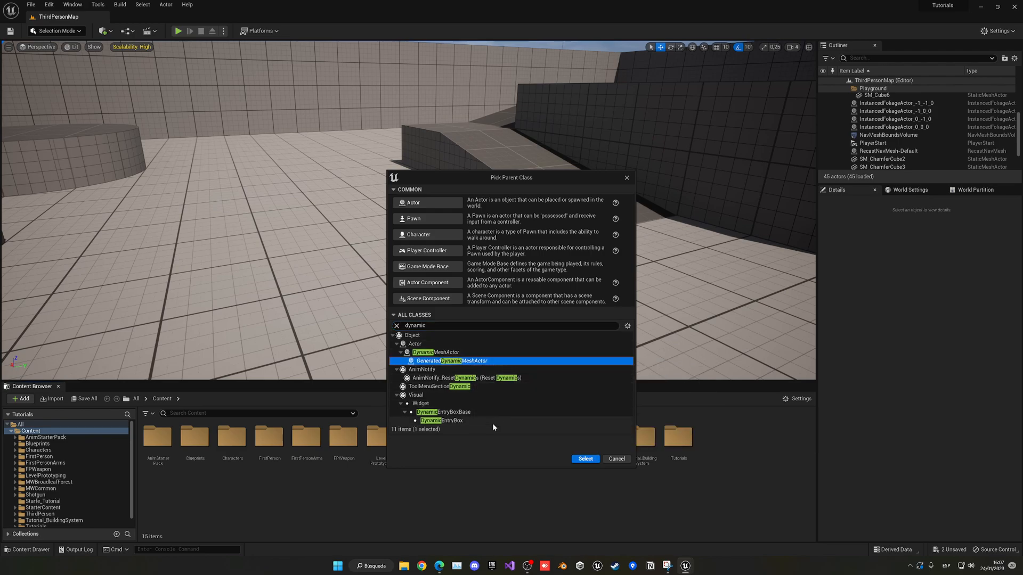
pyautogui.moveTo(542, 446)
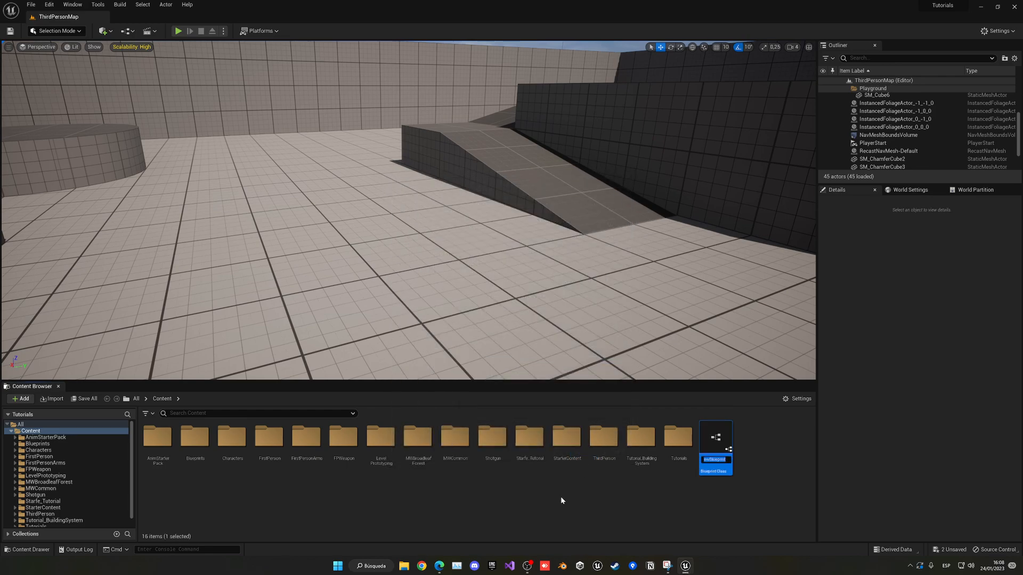
pyautogui.write('BP_Proceduralmesh')
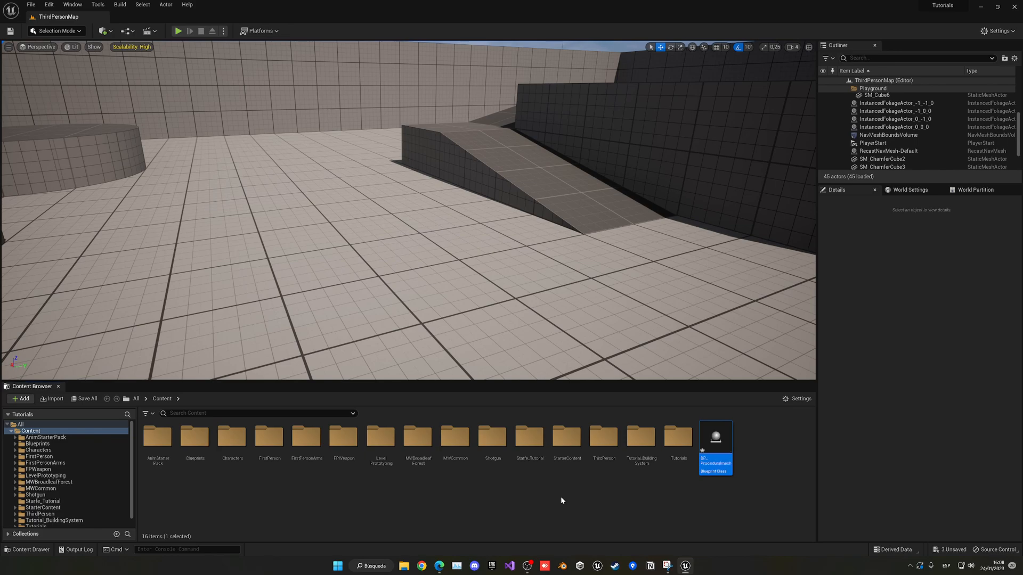
# Open the new blueprint and switch to its Event Graph.
pyautogui.doubleClick(715, 437)
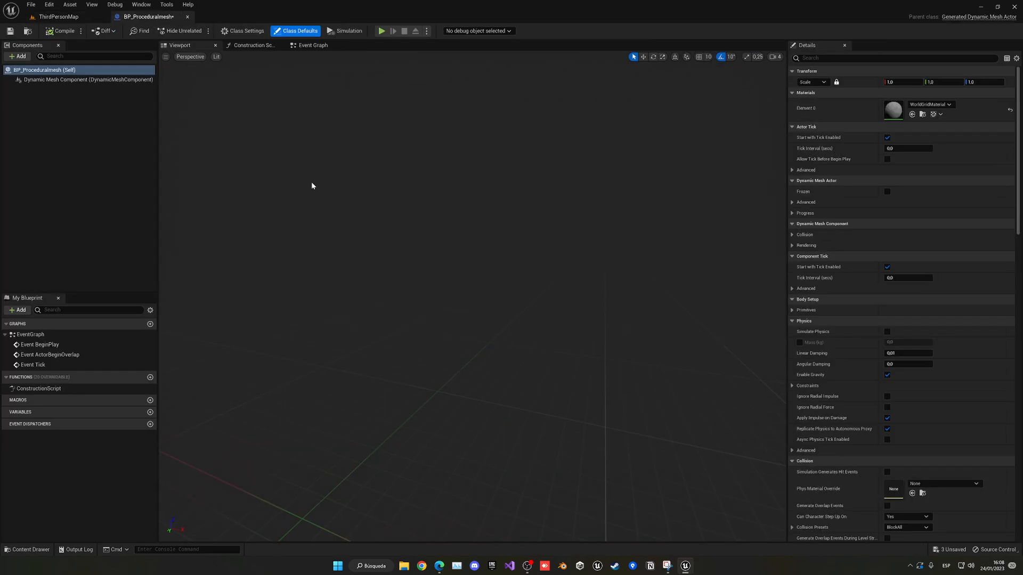
pyautogui.moveTo(326, 135)
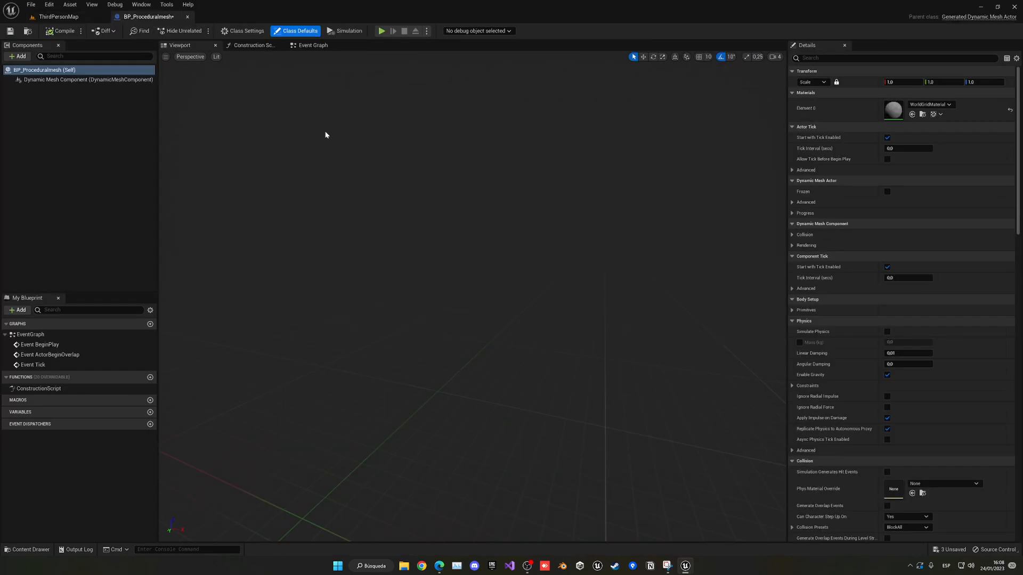
pyautogui.click(313, 45)
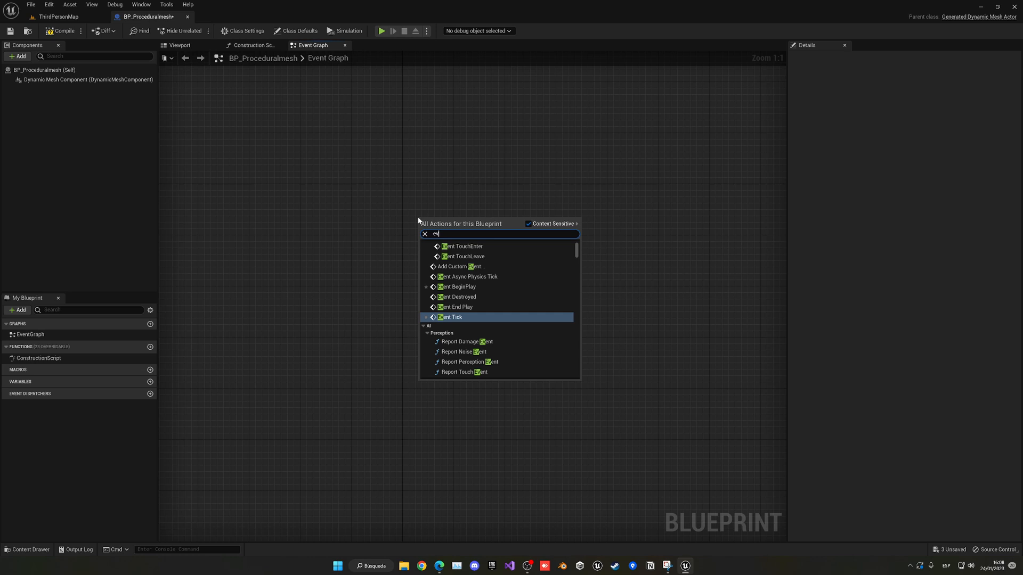
# Add an Event On Rebuild Generated Mesh node, glancing at the Construction Script graph.
pyautogui.write('event on r')
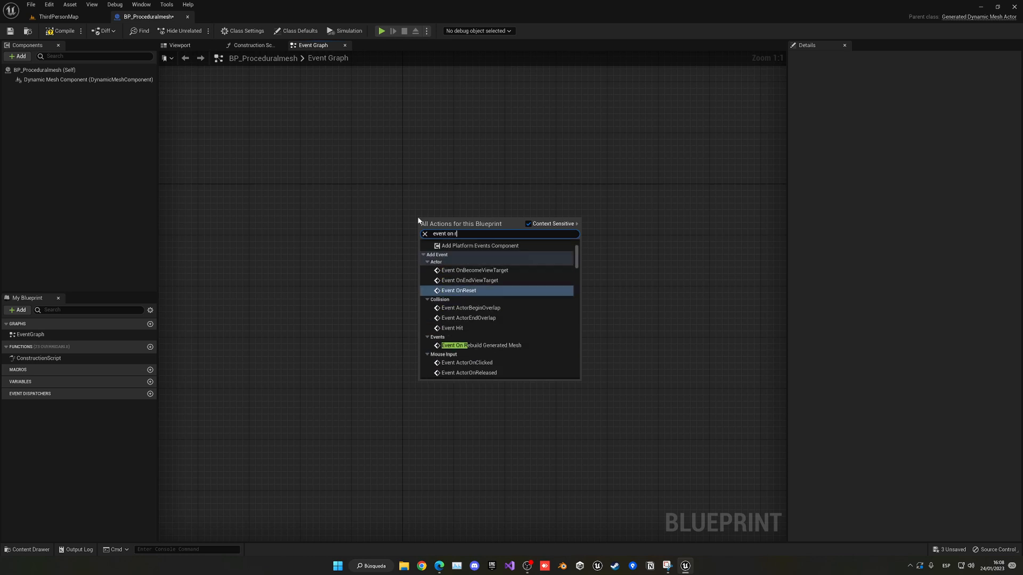
pyautogui.click(480, 345)
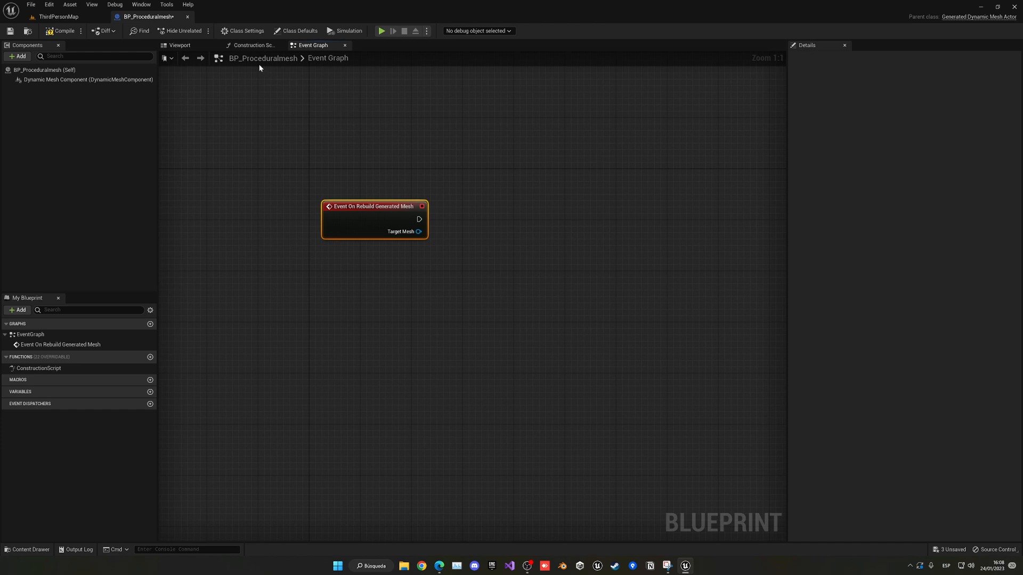
pyautogui.click(251, 44)
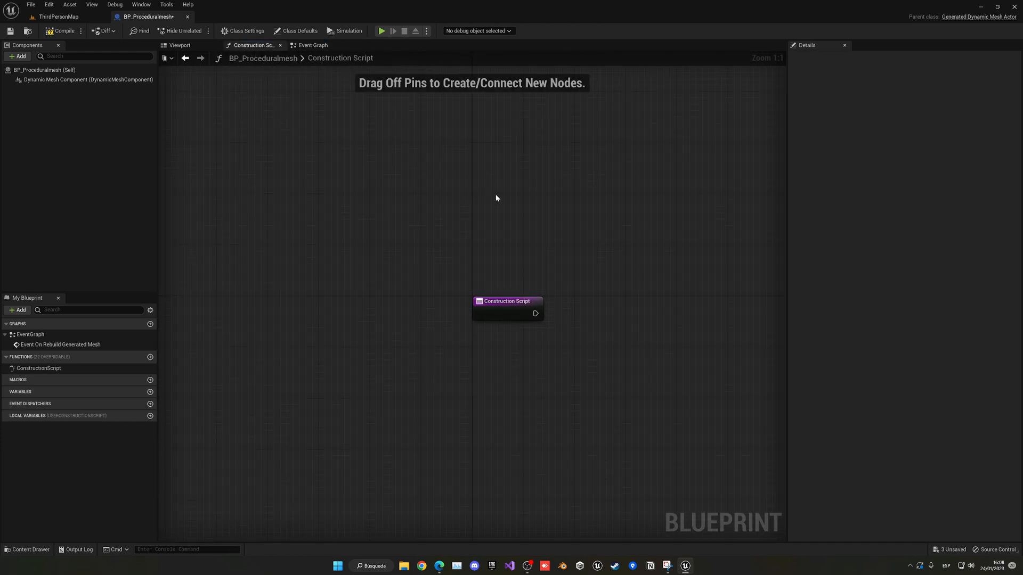
pyautogui.click(312, 44)
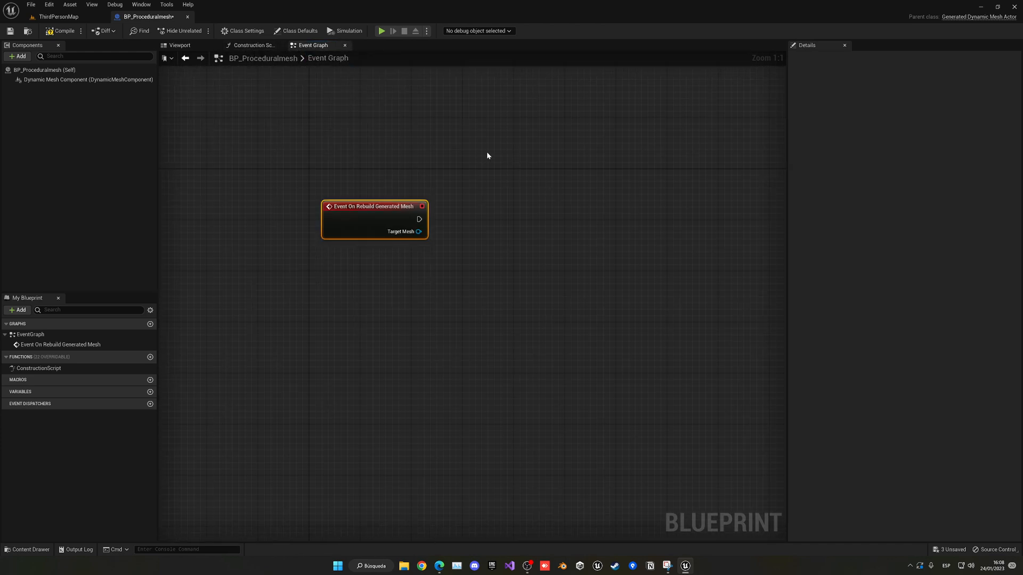
# Return to the level map, then reopen the blueprint's Event Graph.
pyautogui.click(58, 16)
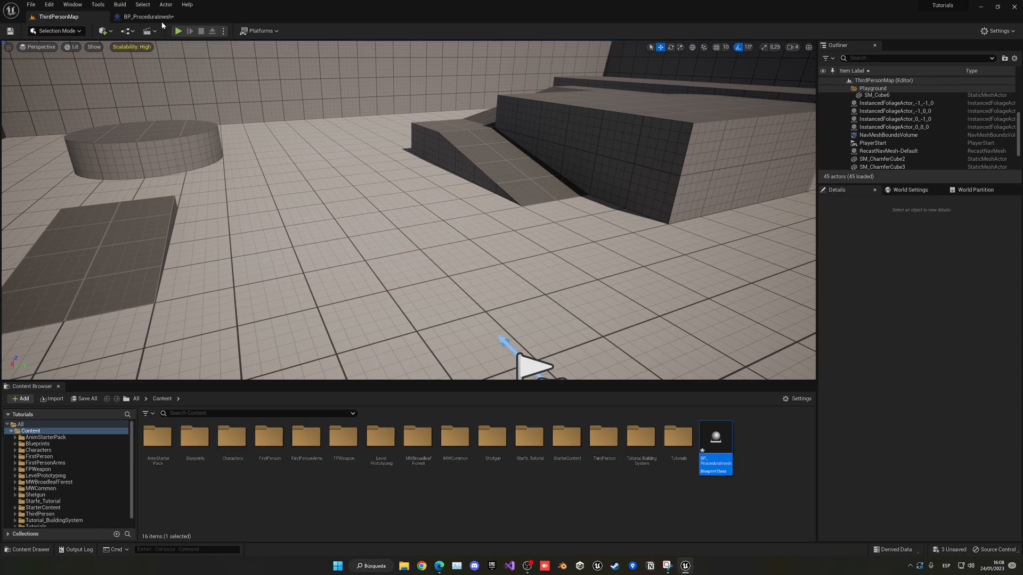
pyautogui.doubleClick(715, 437)
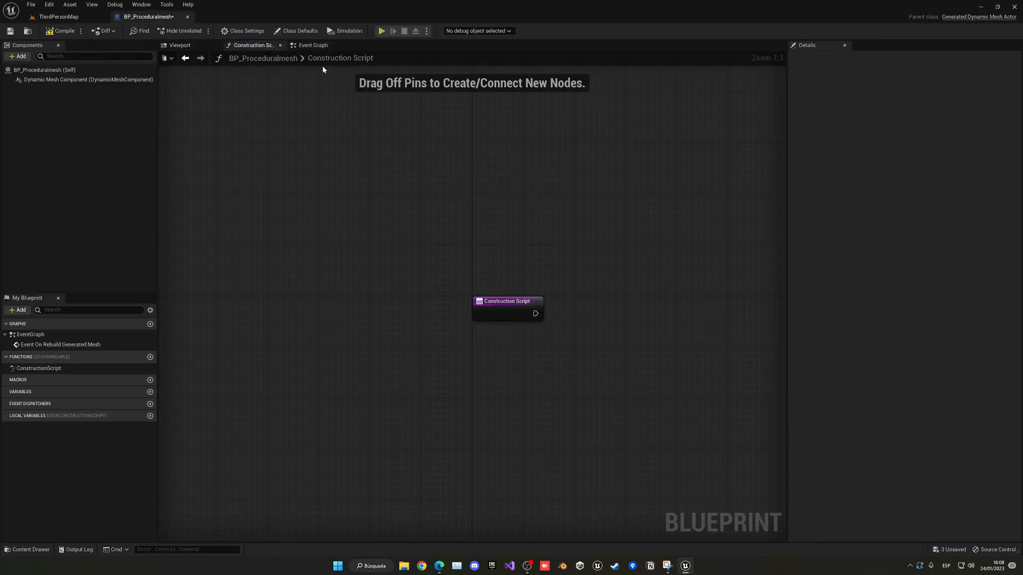
pyautogui.click(312, 45)
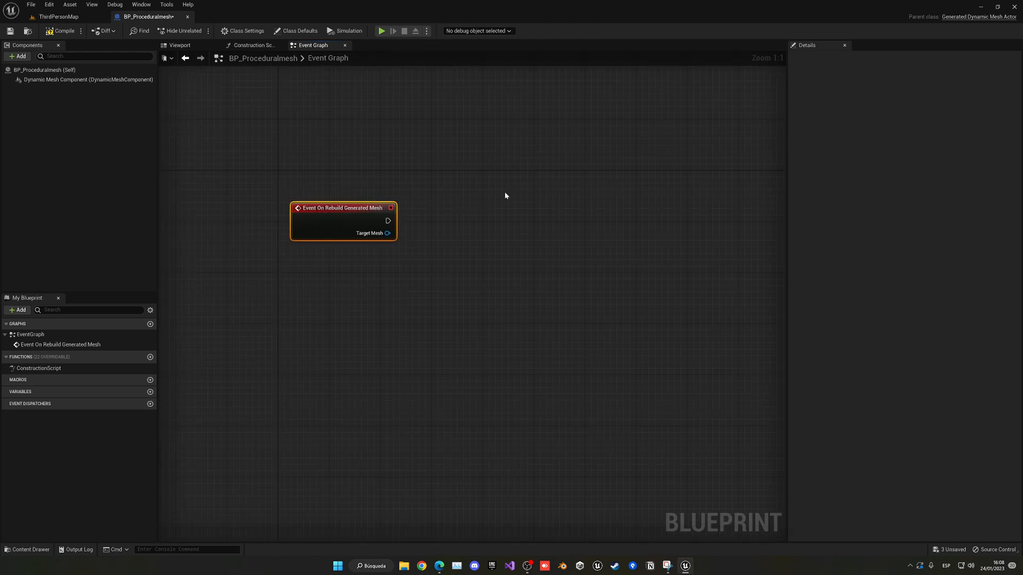
pyautogui.moveTo(429, 245)
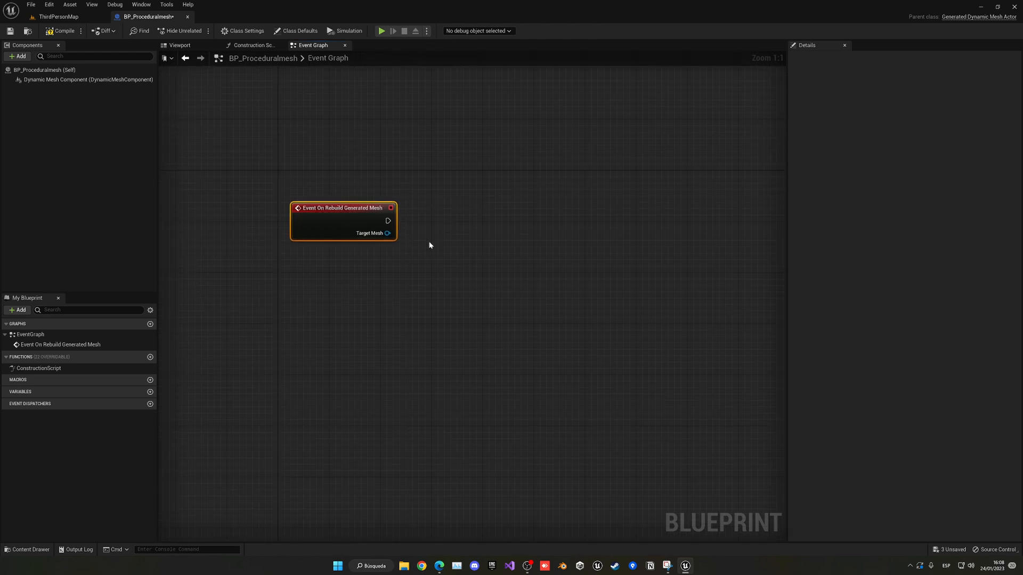
# From the Target Mesh pin, search 'appe' and browse the action list for Append Box.
pyautogui.moveTo(387, 234); pyautogui.dragTo(440, 240)
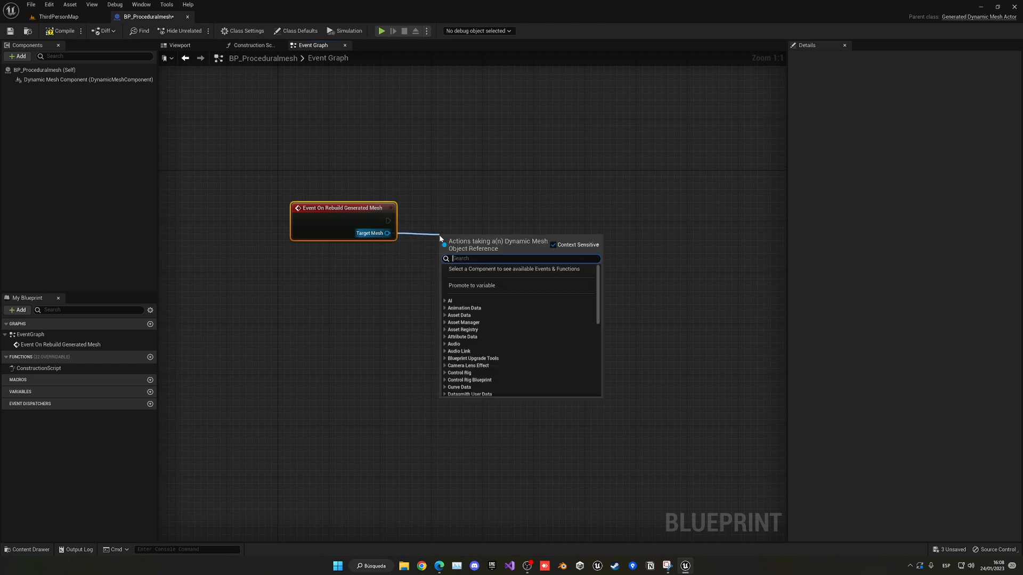
pyautogui.write('aper')
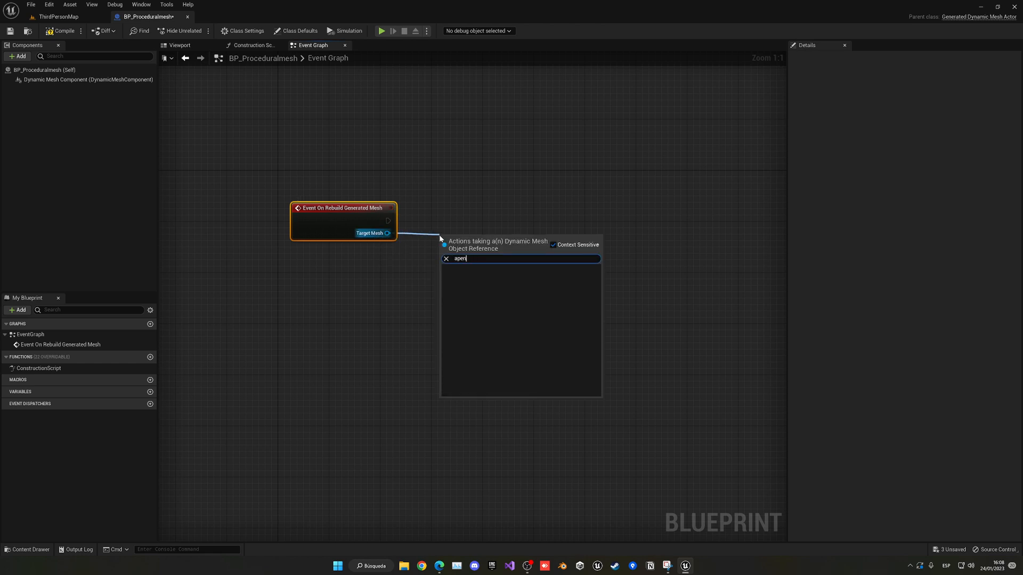
pyautogui.write('appe')
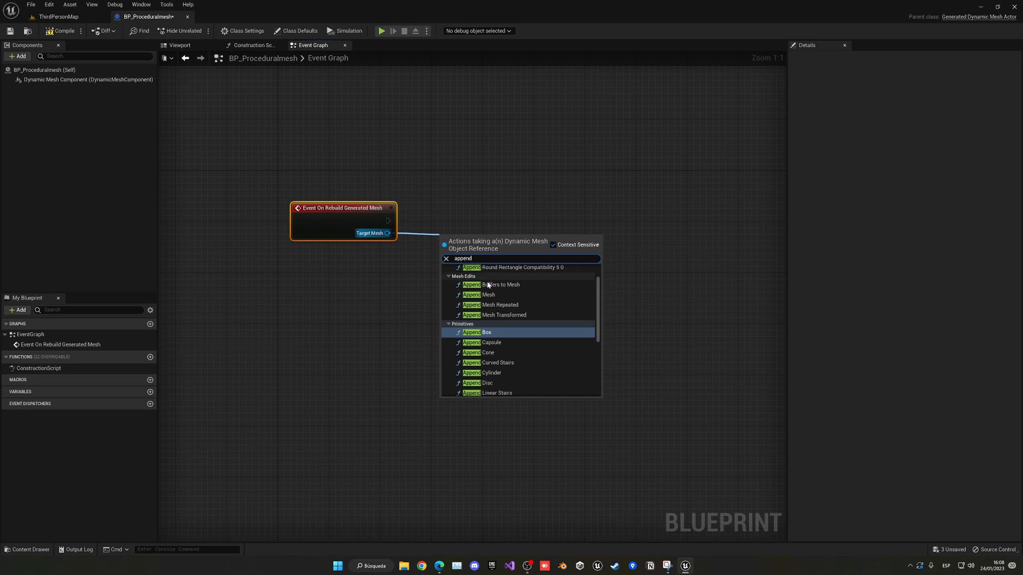
pyautogui.scroll(-3)
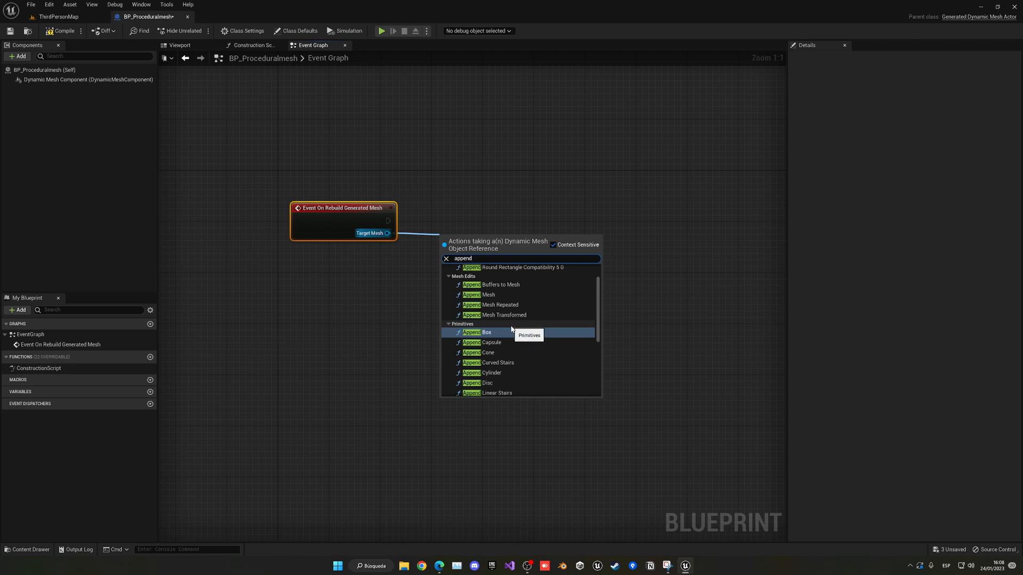
pyautogui.scroll(-3)
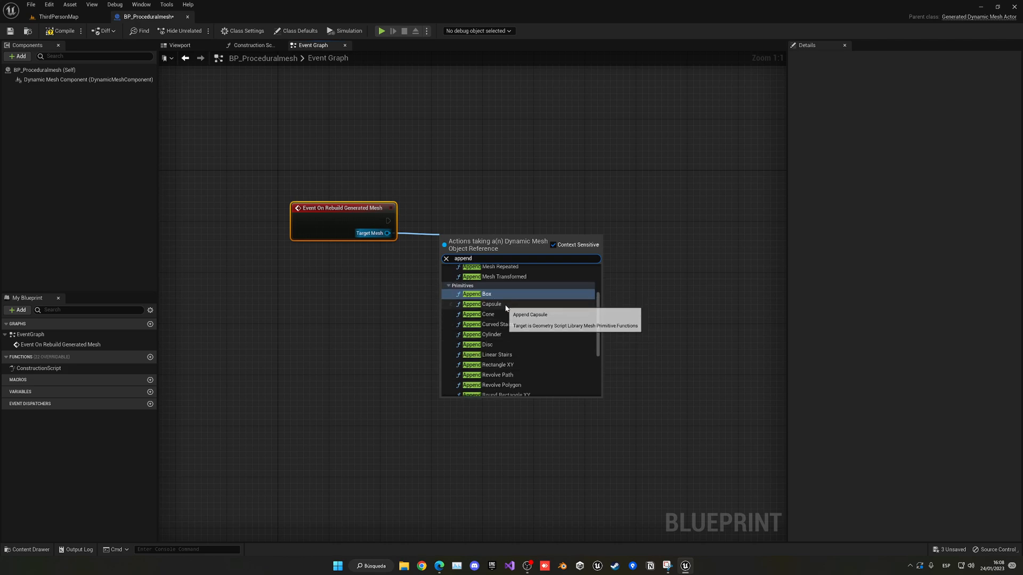
pyautogui.scroll(-3)
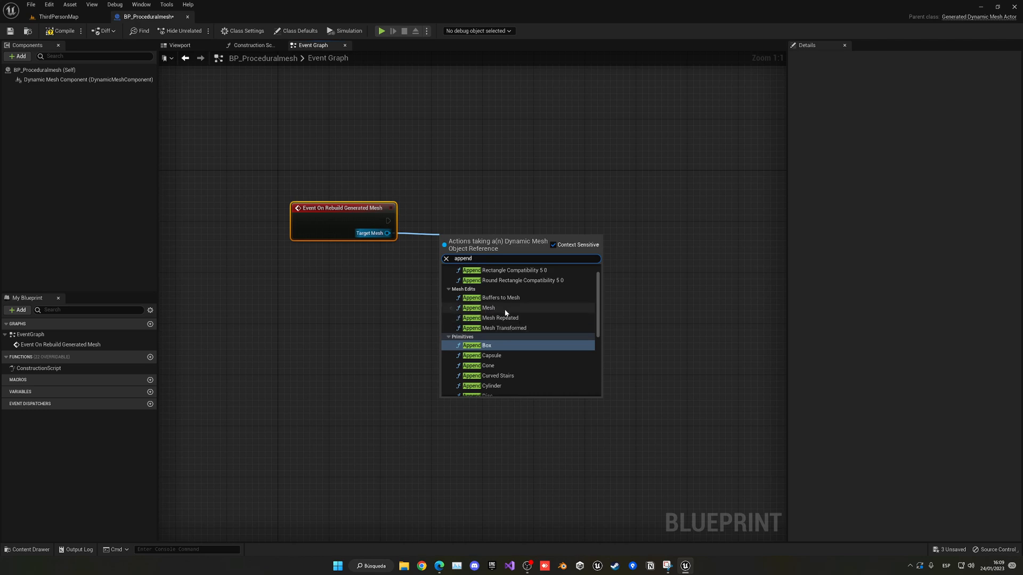
pyautogui.moveTo(505, 308)
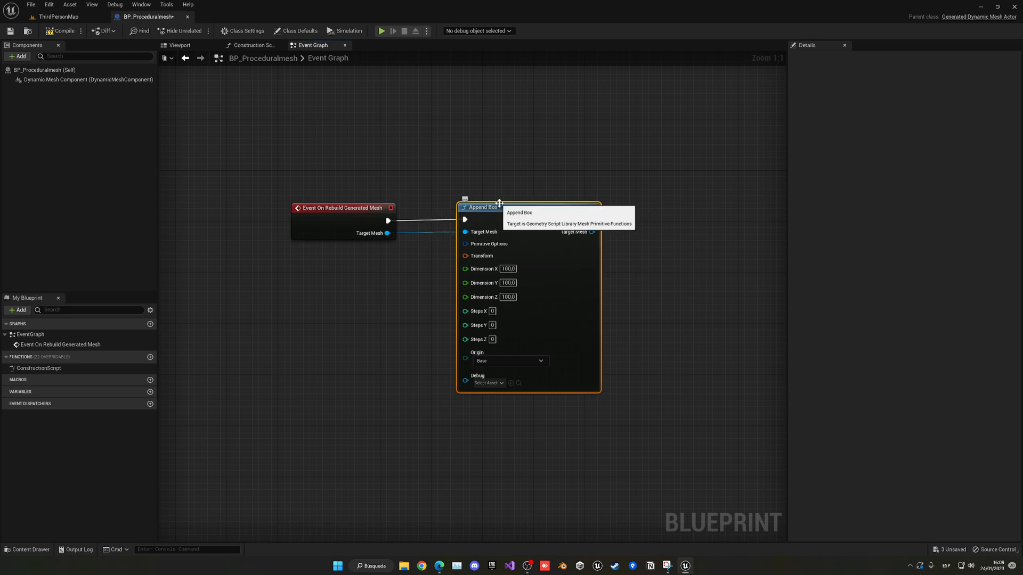
pyautogui.moveTo(521, 164)
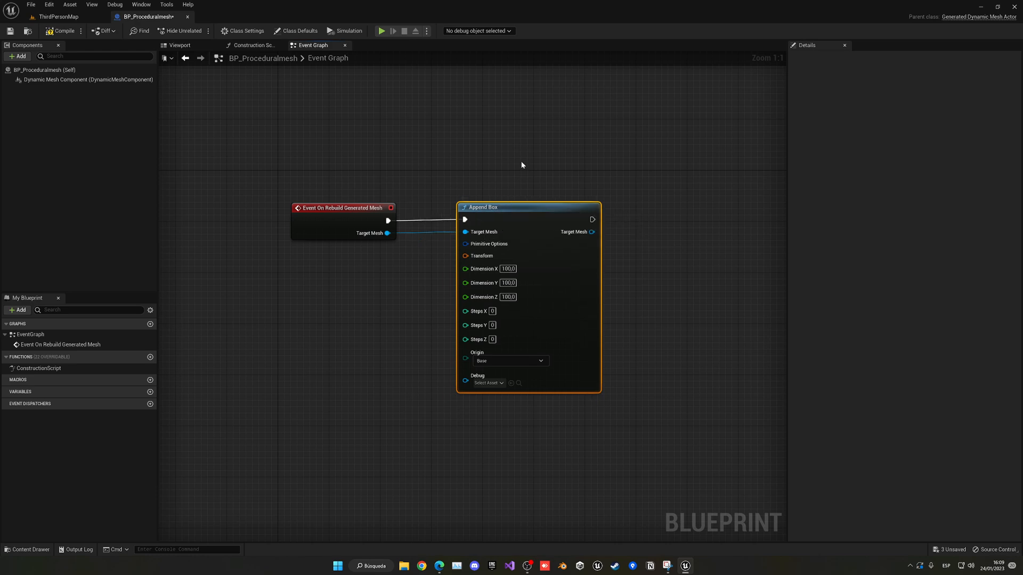
pyautogui.moveTo(520, 165)
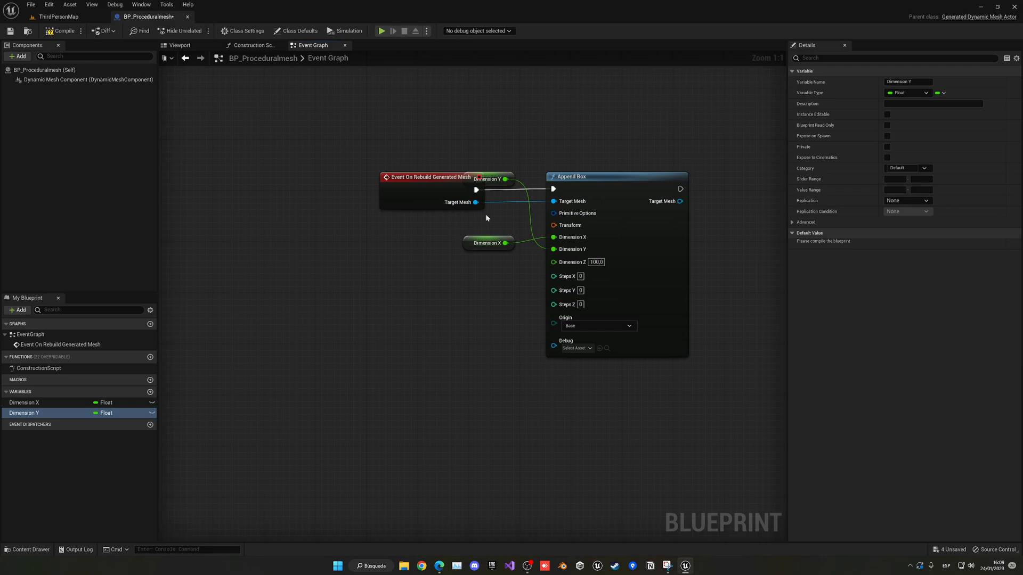
# Promote the Append Box's Dimension Z input to a variable.
pyautogui.rightClick(579, 262)
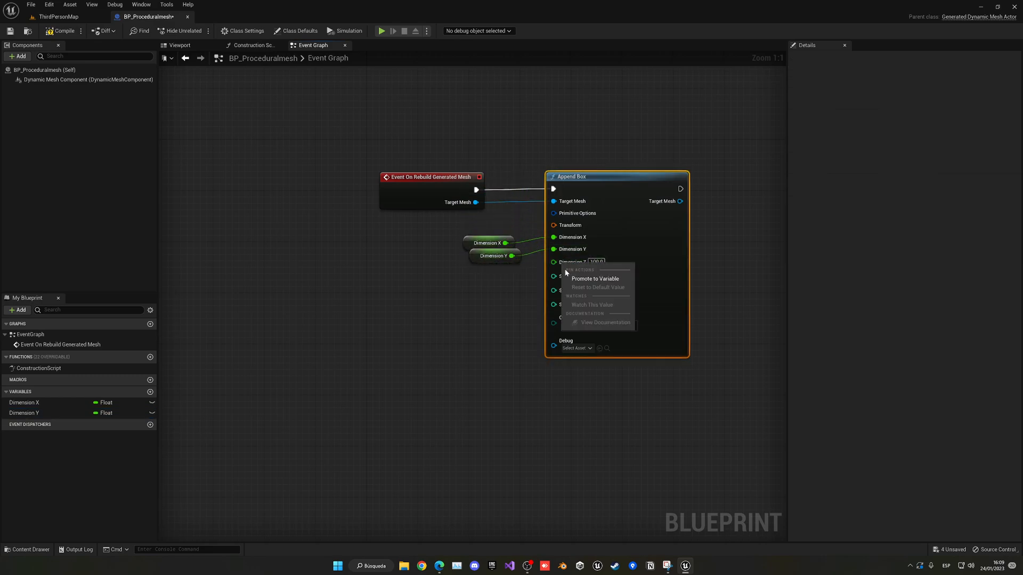
pyautogui.click(595, 278)
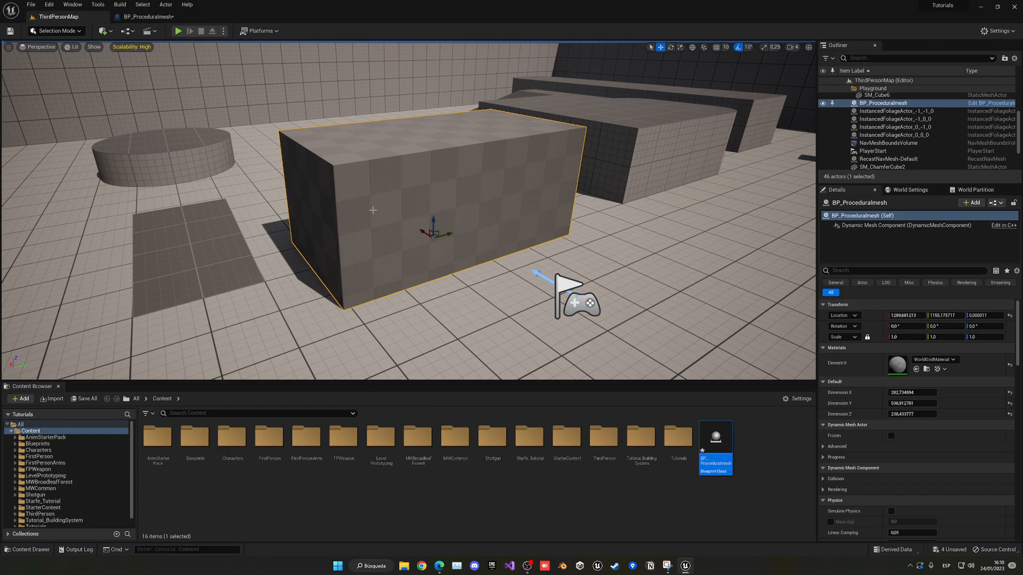
pyautogui.moveTo(324, 168)
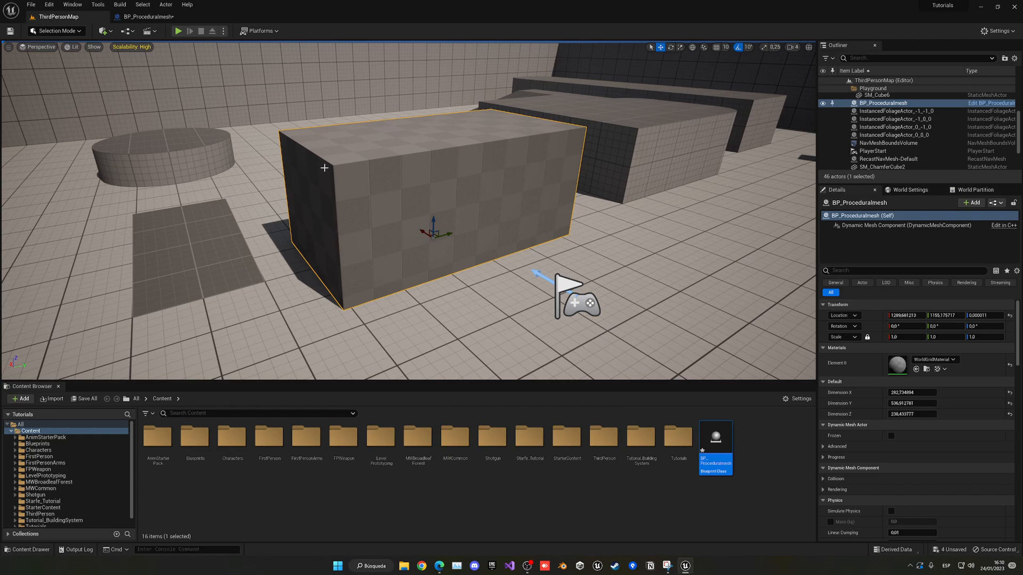
pyautogui.moveTo(318, 182)
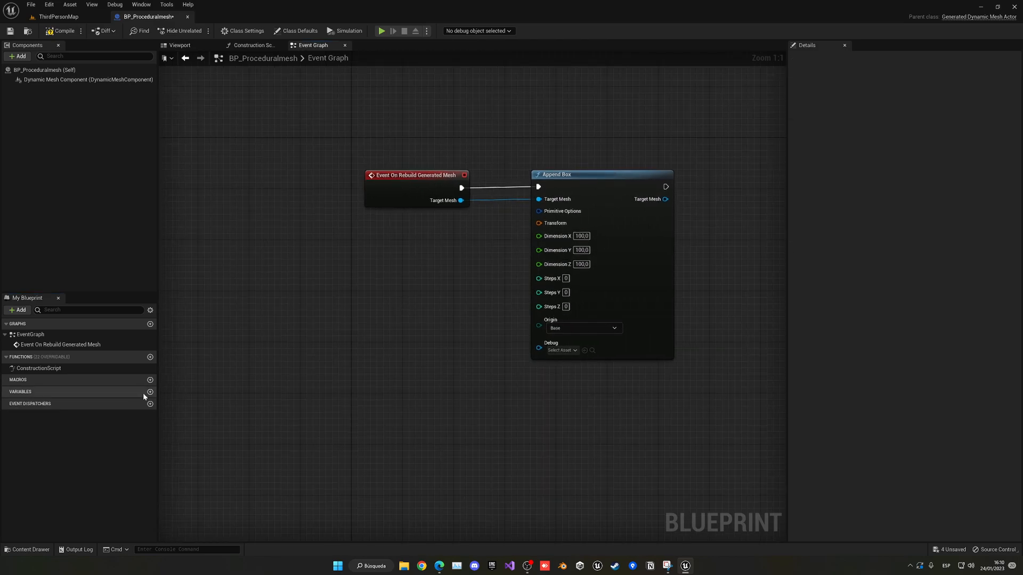
# Add a new Vector variable named corner to the blueprint.
pyautogui.click(150, 392)
pyautogui.write('corner')
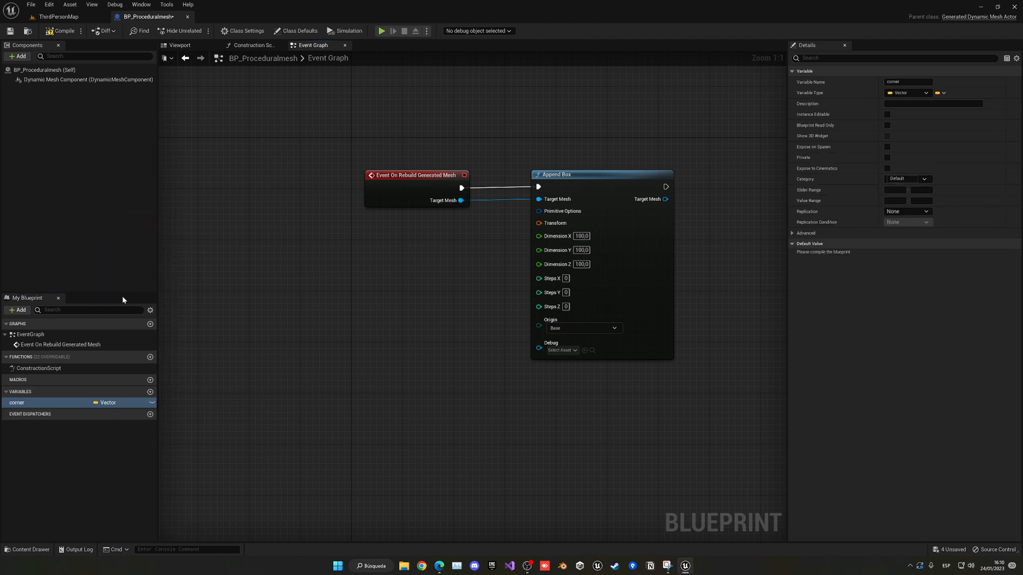
pyautogui.moveTo(232, 296)
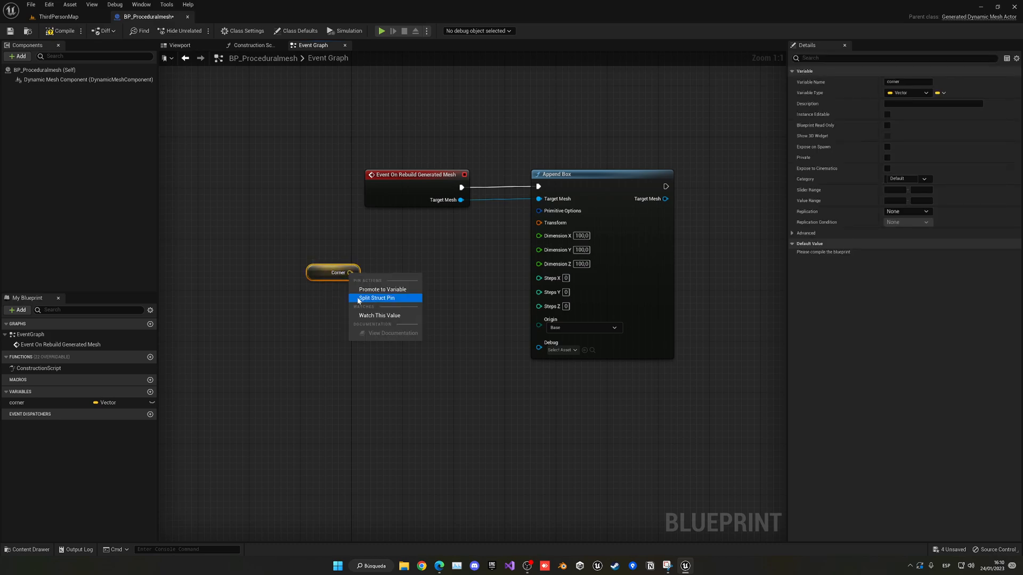
# Split corner into X, Y, Z, double X and Y, and wire them to the box dimensions.
pyautogui.click(376, 298)
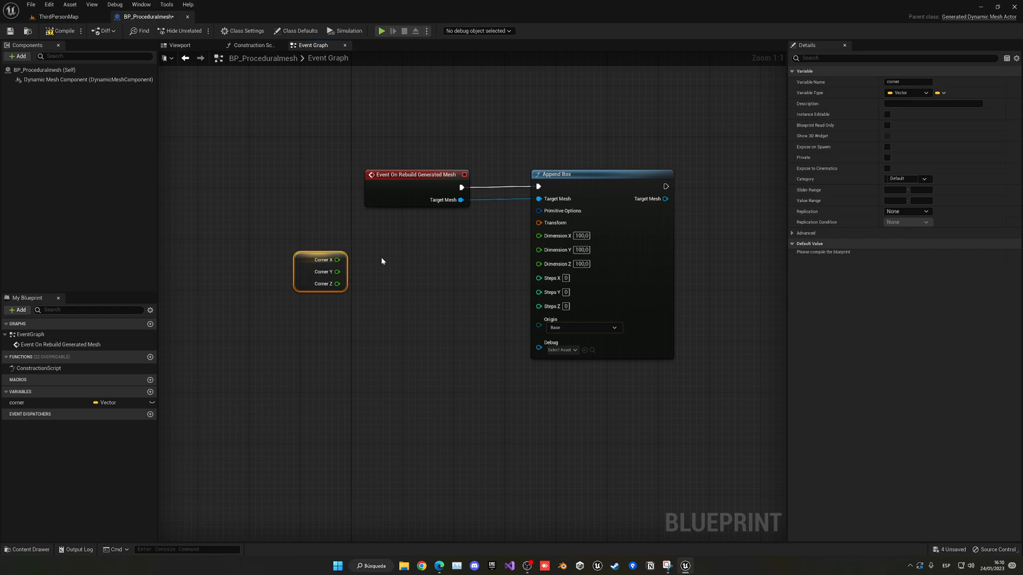
pyautogui.moveTo(339, 260); pyautogui.dragTo(372, 260)
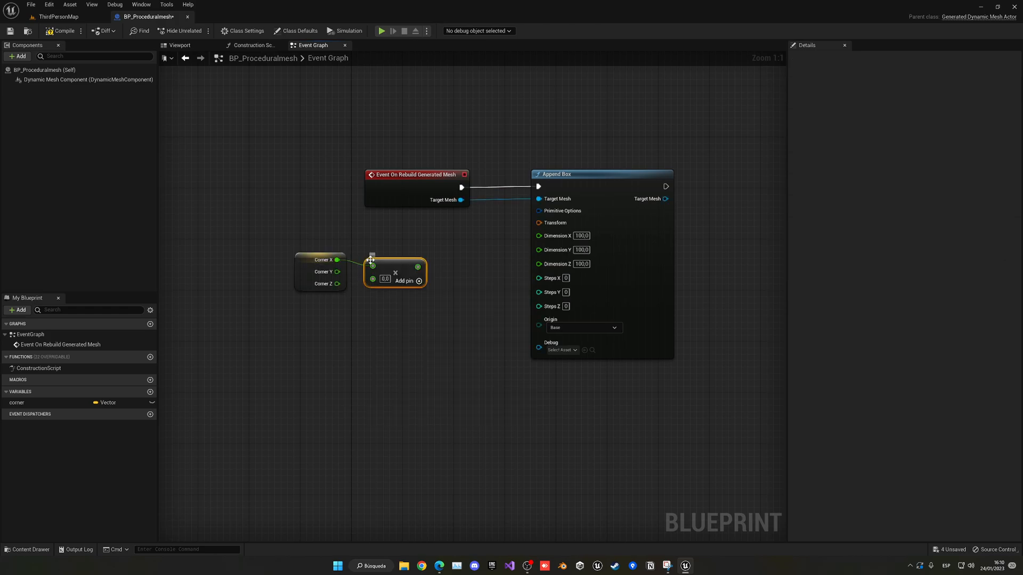
pyautogui.moveTo(417, 260)
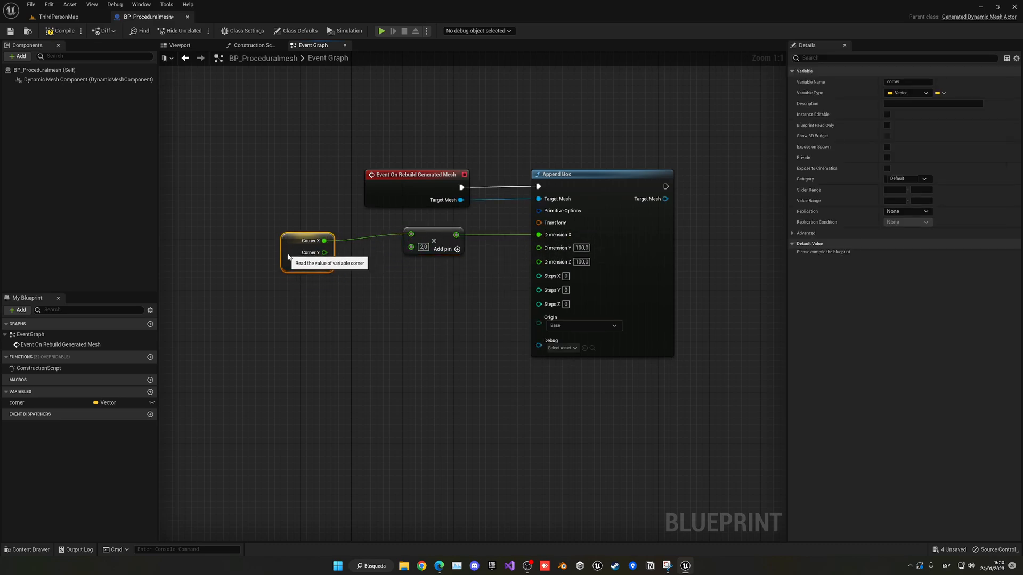
pyautogui.click(412, 276)
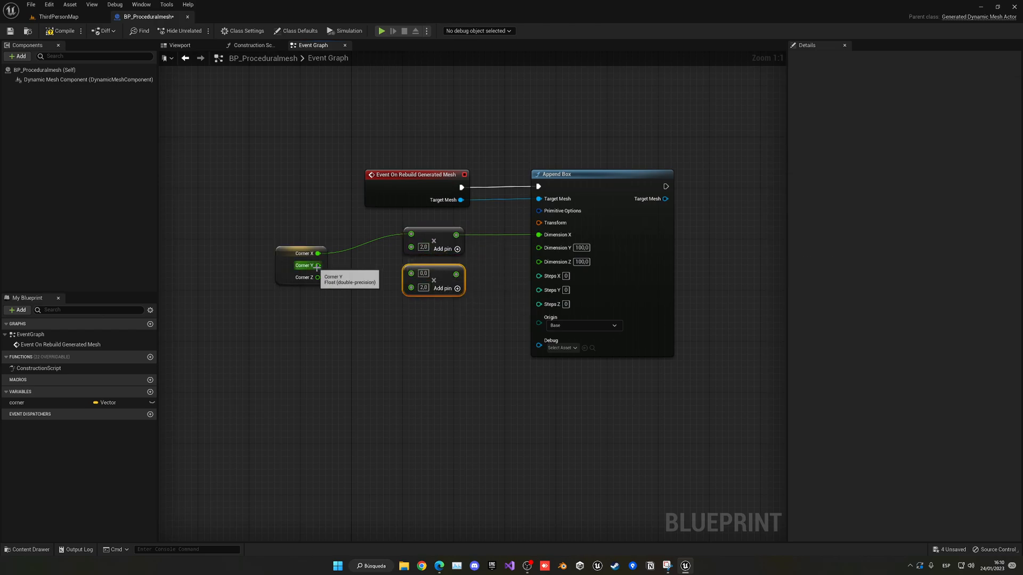
pyautogui.moveTo(319, 277)
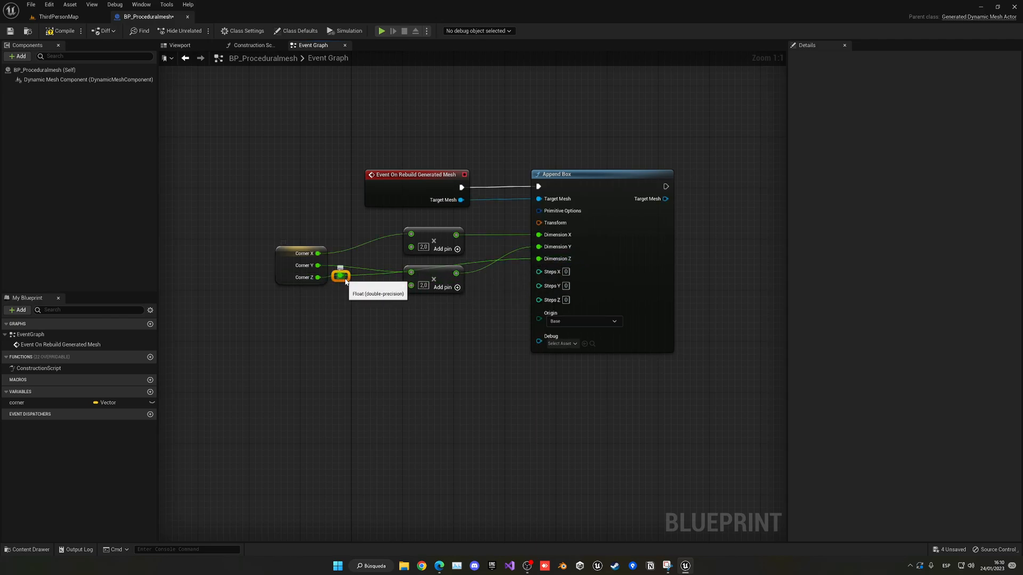
pyautogui.moveTo(341, 276); pyautogui.dragTo(373, 302)
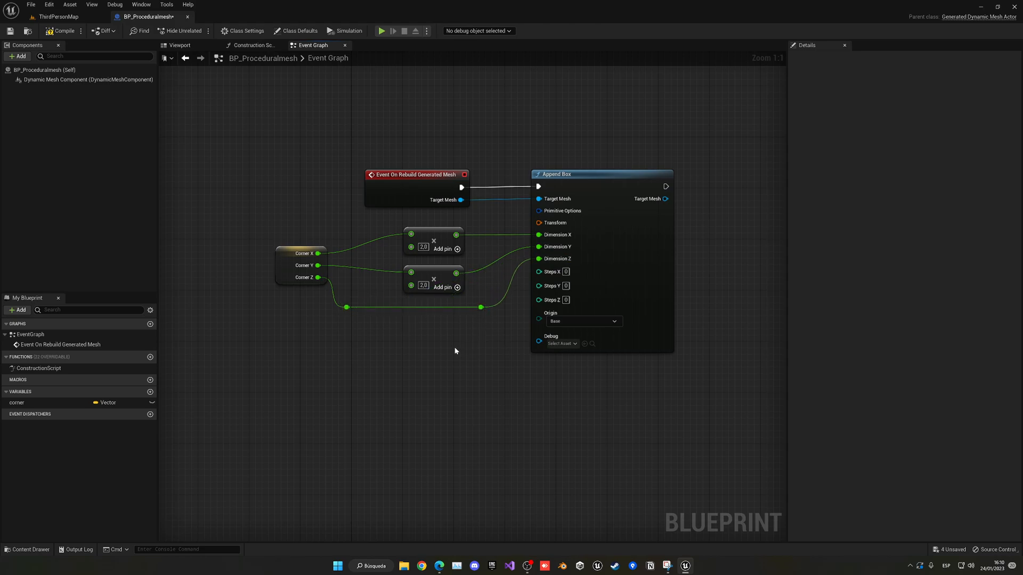
# Make corner Instance Editable with Show 3D Widget enabled.
pyautogui.click(16, 403)
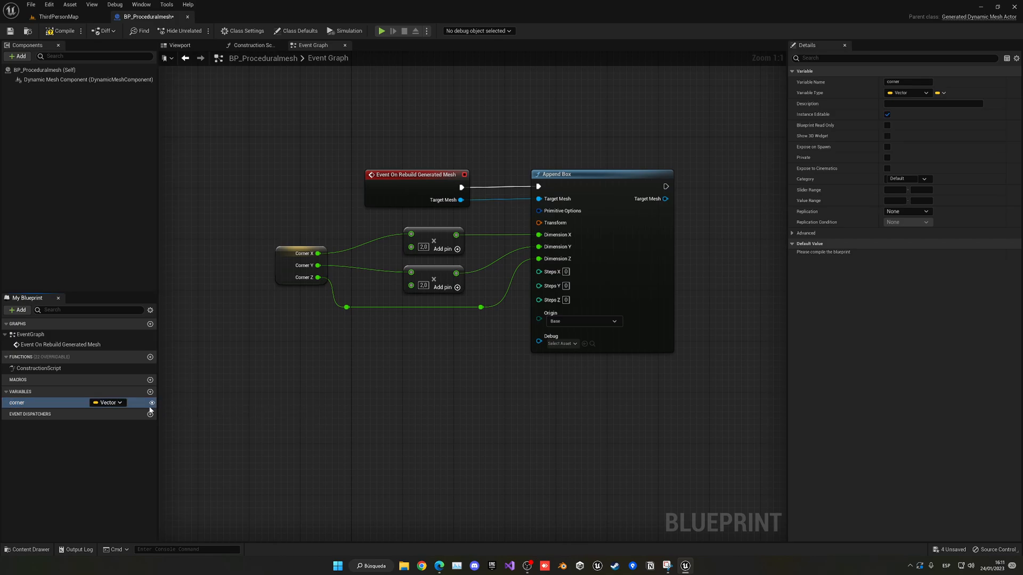
pyautogui.moveTo(168, 399)
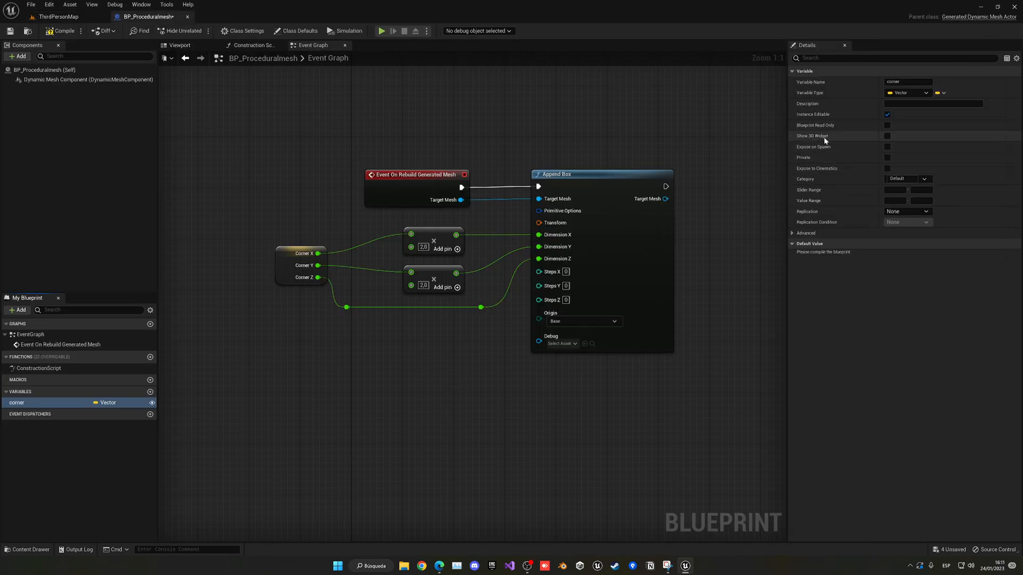
pyautogui.click(886, 135)
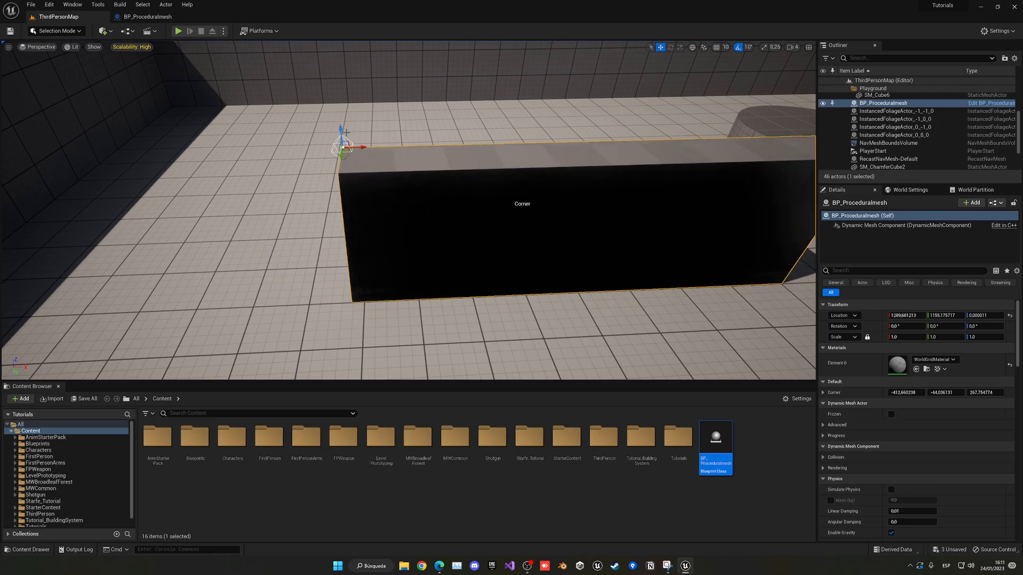
pyautogui.moveTo(534, 207)
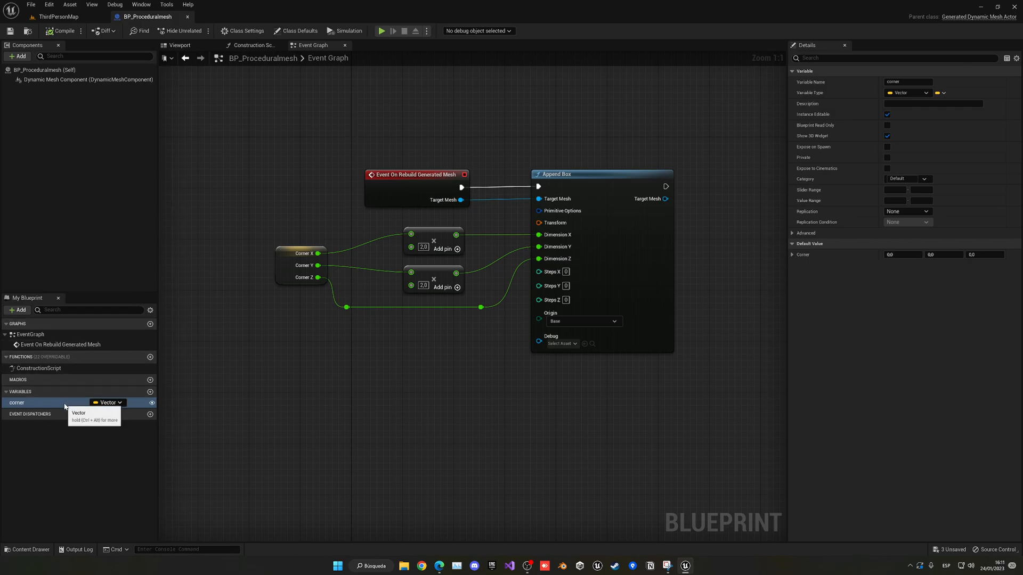
# Set corner's default X to 100.0 and compile the blueprint.
pyautogui.click(903, 254)
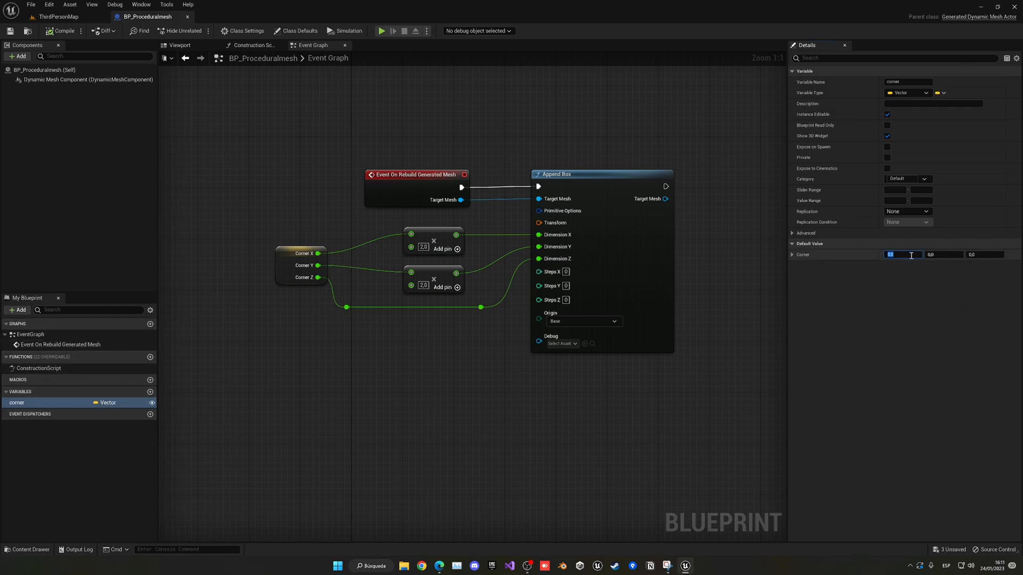
pyautogui.write('100.0')
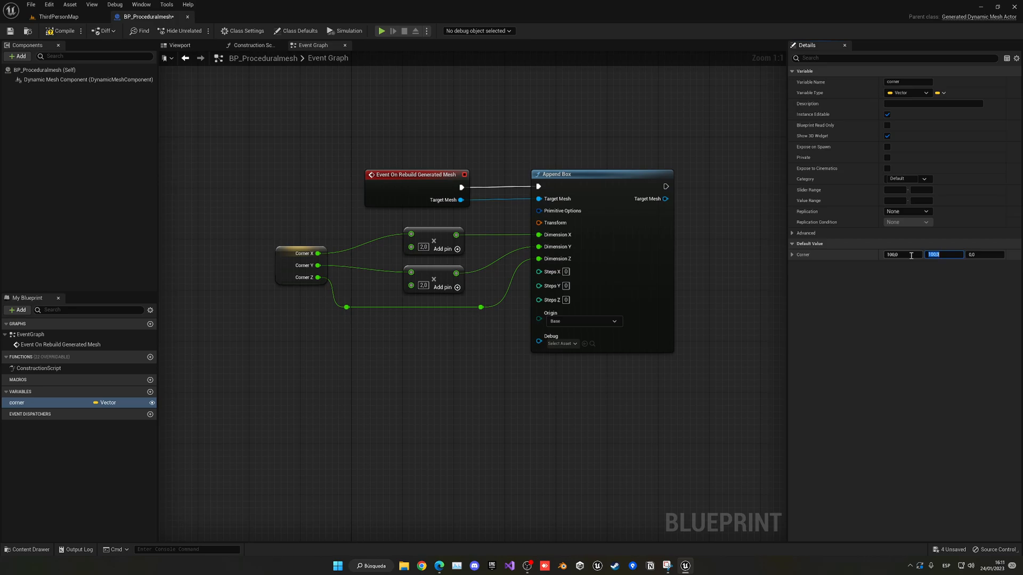
pyautogui.press('Tab')
pyautogui.write('200')
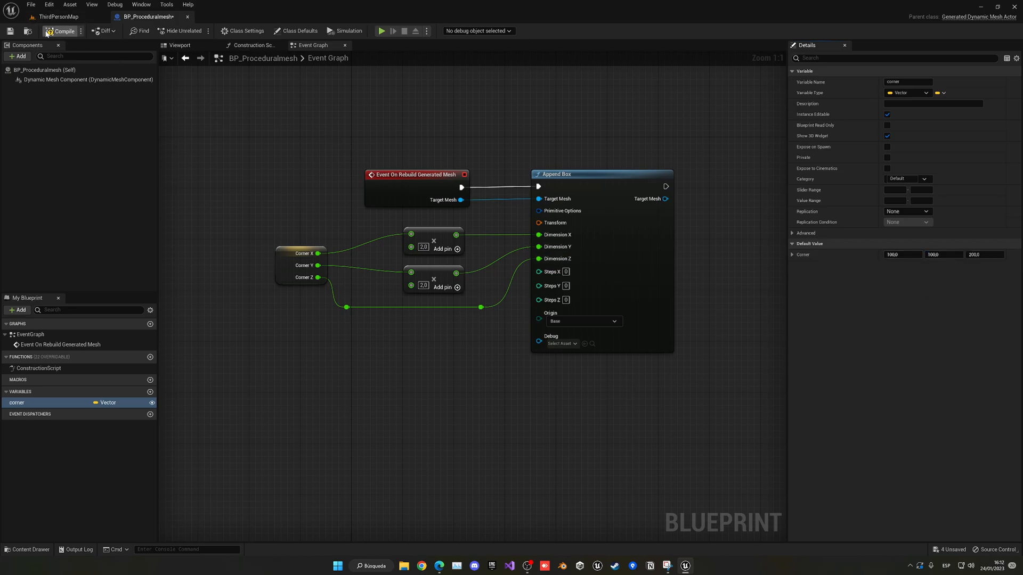
pyautogui.click(59, 16)
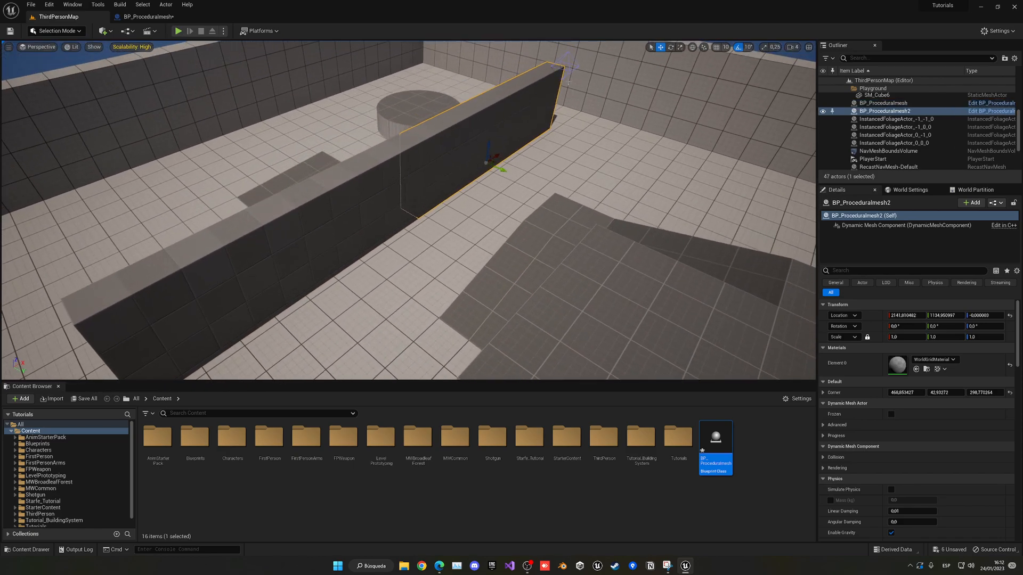
# Drag the new box's Corner widget to stretch it into a long, thin wall.
pyautogui.moveTo(502, 164); pyautogui.dragTo(594, 78)
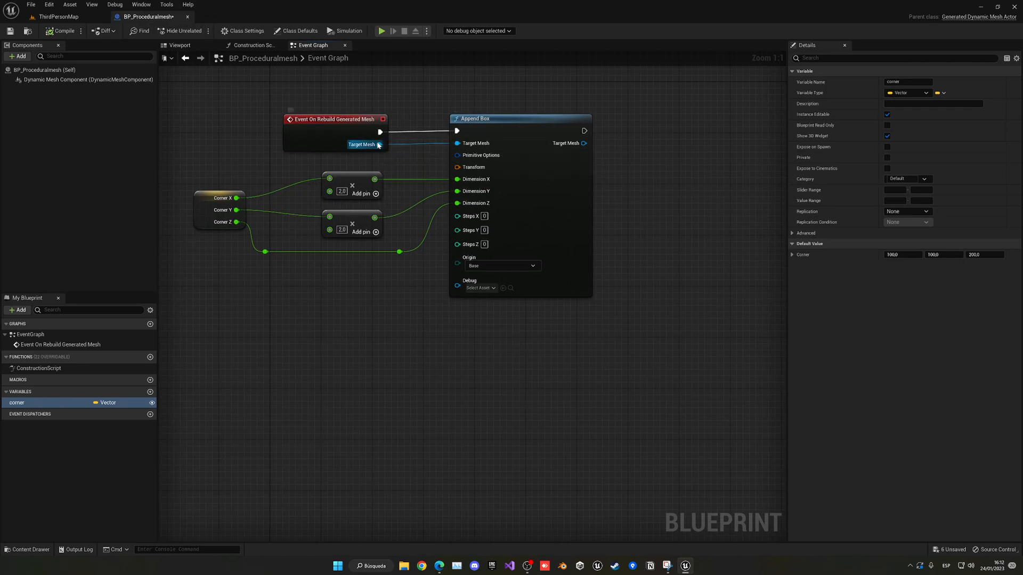
# Pull a connection from the Target Mesh output, then dismiss the action list without adding a node.
pyautogui.moveTo(377, 143); pyautogui.dragTo(427, 315)
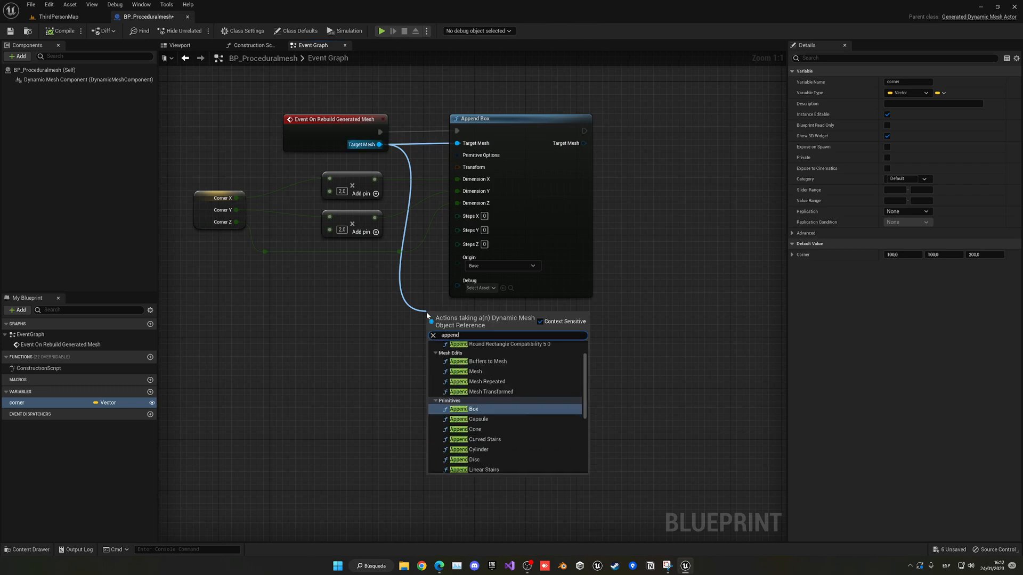
pyautogui.click(477, 419)
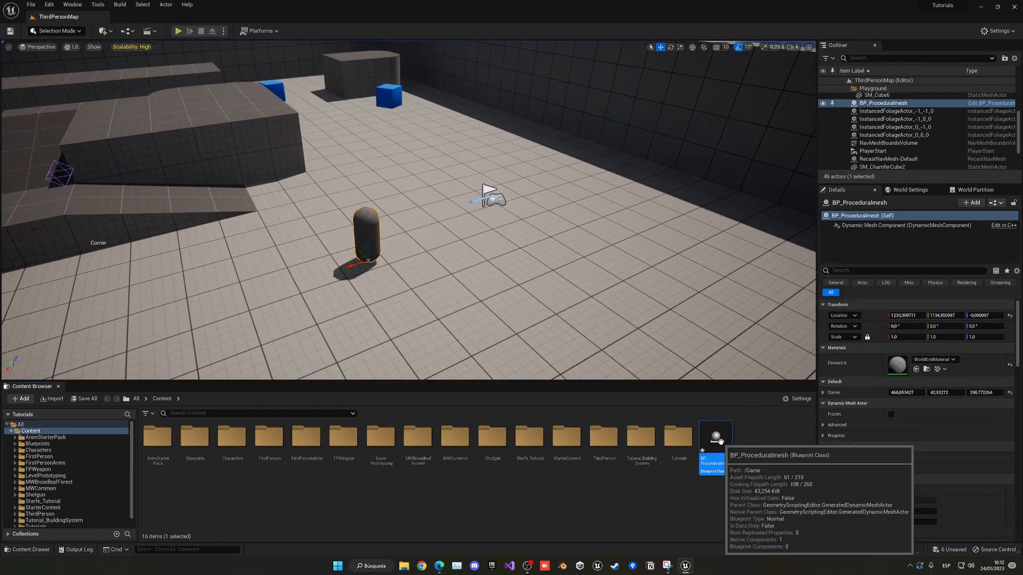
# Reopen BP_Proceduralmesh and connect the rebuild event's execution pin into the Append Box node.
pyautogui.doubleClick(715, 437)
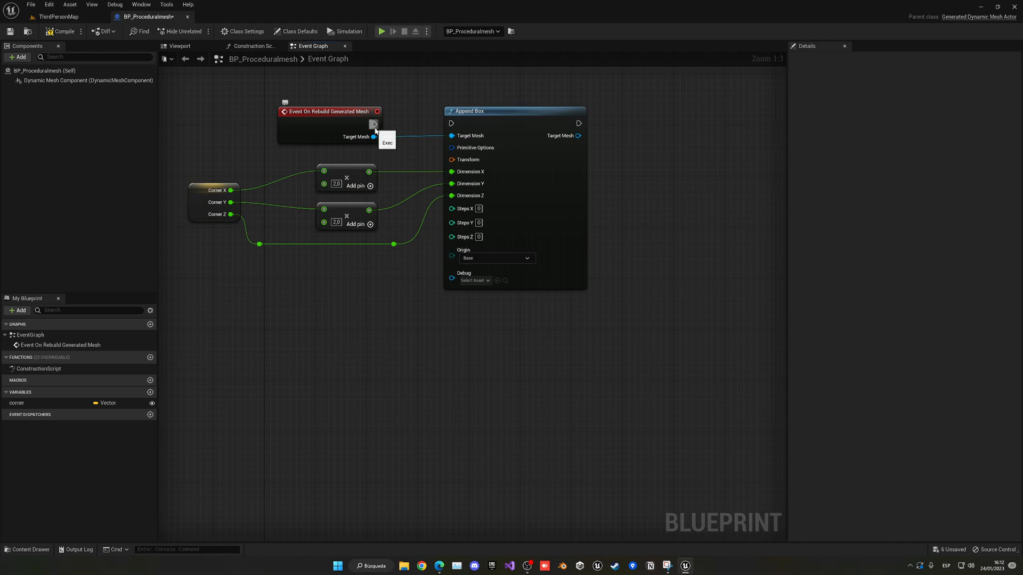
pyautogui.moveTo(373, 137); pyautogui.dragTo(409, 338)
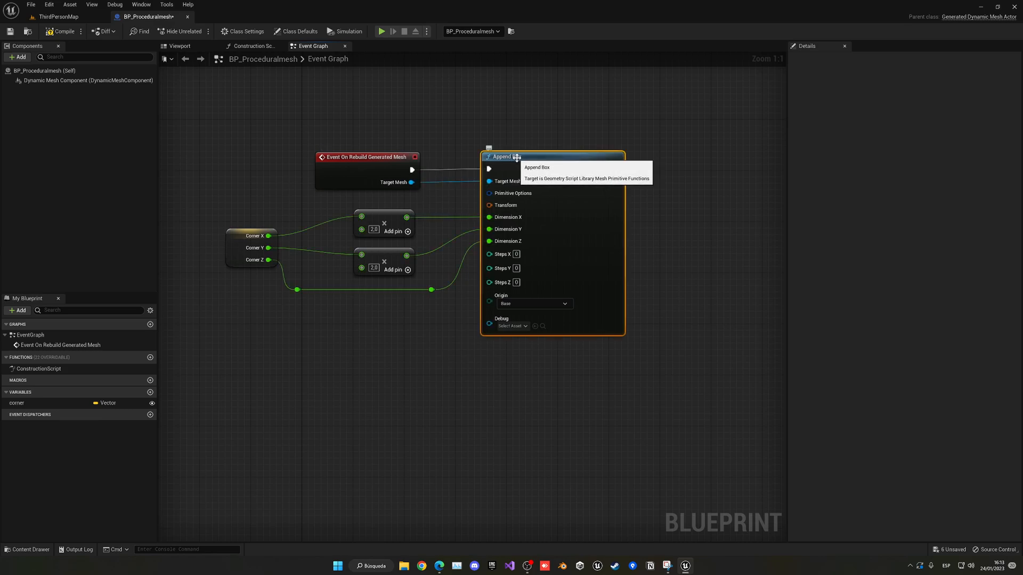
pyautogui.moveTo(647, 214)
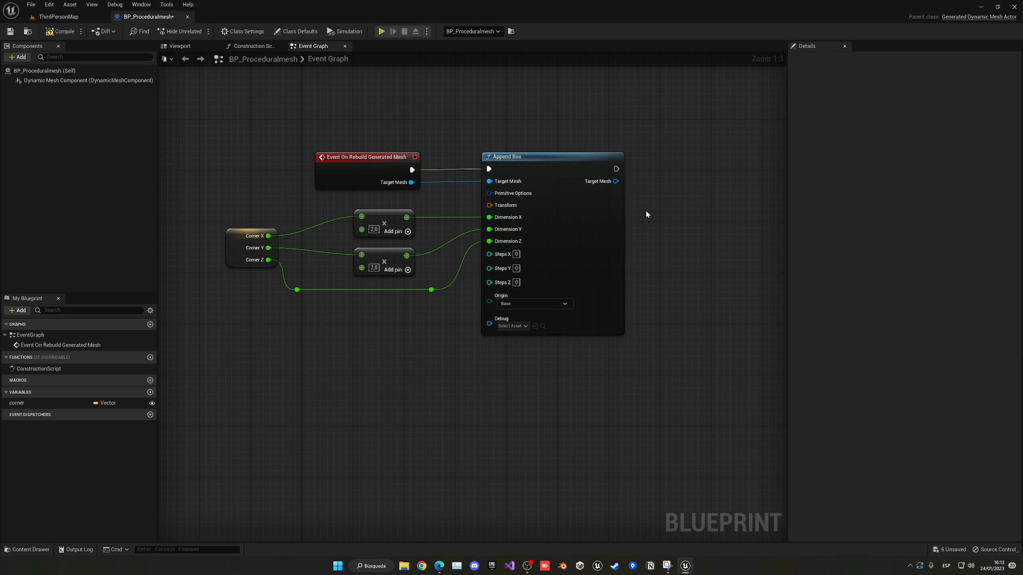
pyautogui.click(63, 31)
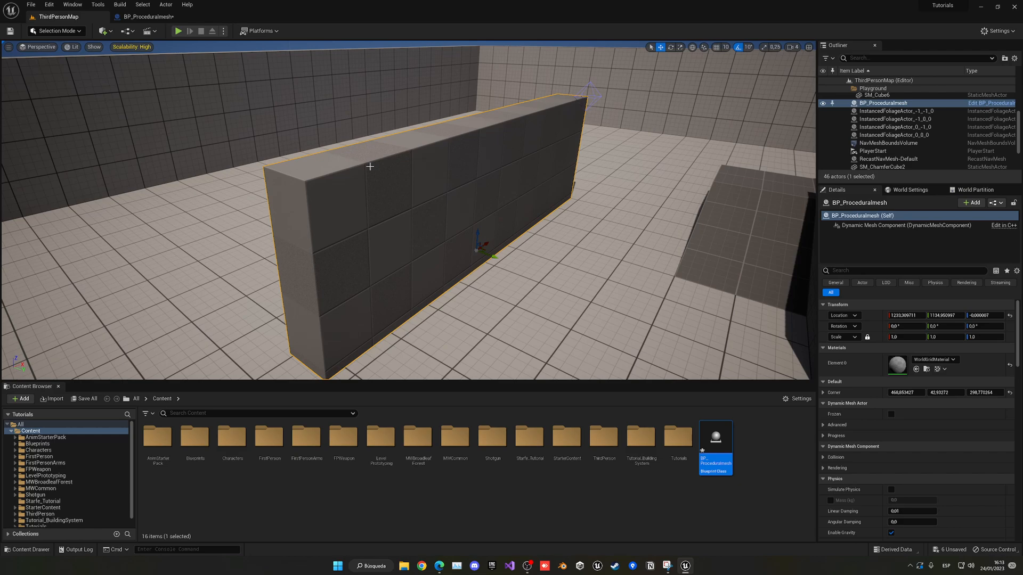
pyautogui.moveTo(379, 173)
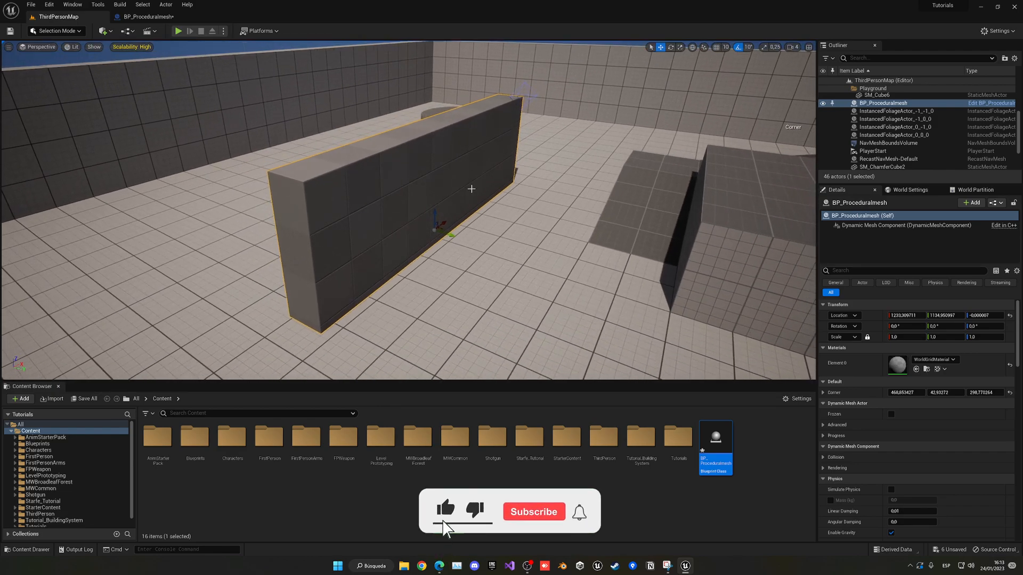
# Select the wall-shaped procedural box in the level viewport to inspect it.
pyautogui.click(533, 512)
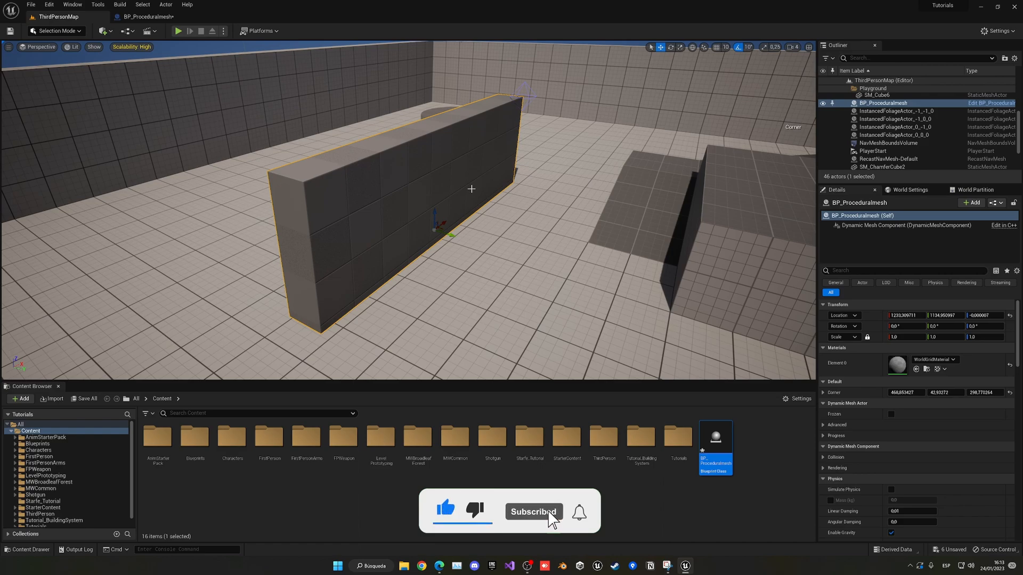